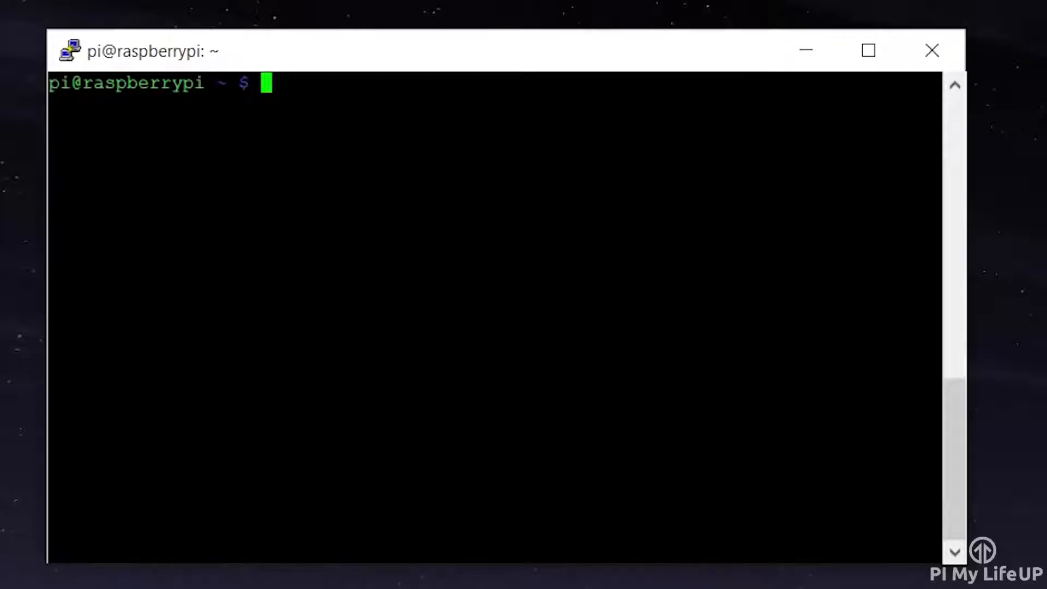
# Step: Run sudo apt-get update, then sudo apt-get upgrade, on the Raspberry Pi
pyautogui.write('sudo apt-')
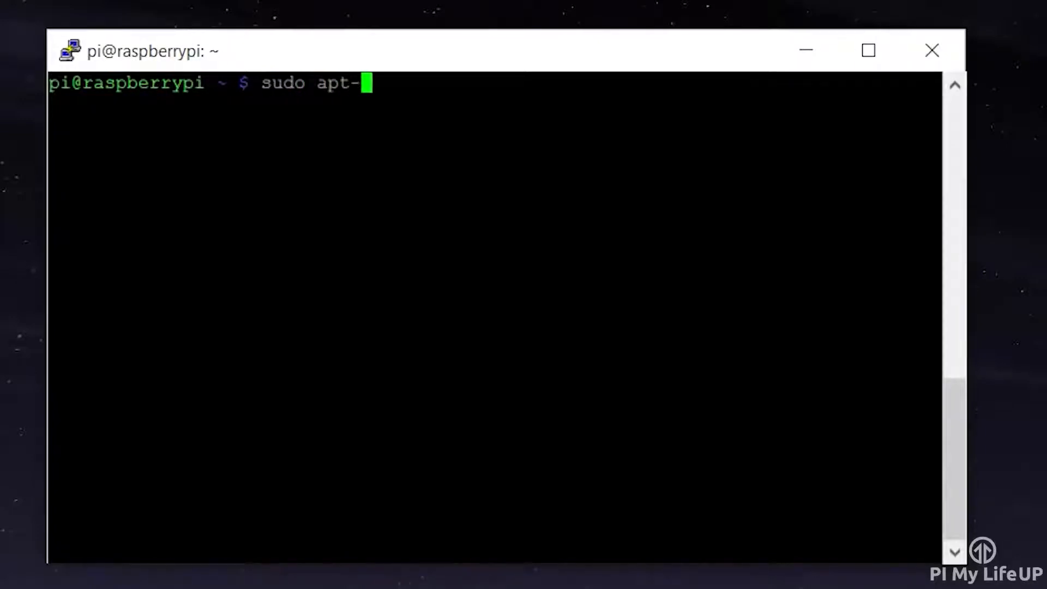
pyautogui.press('Return')
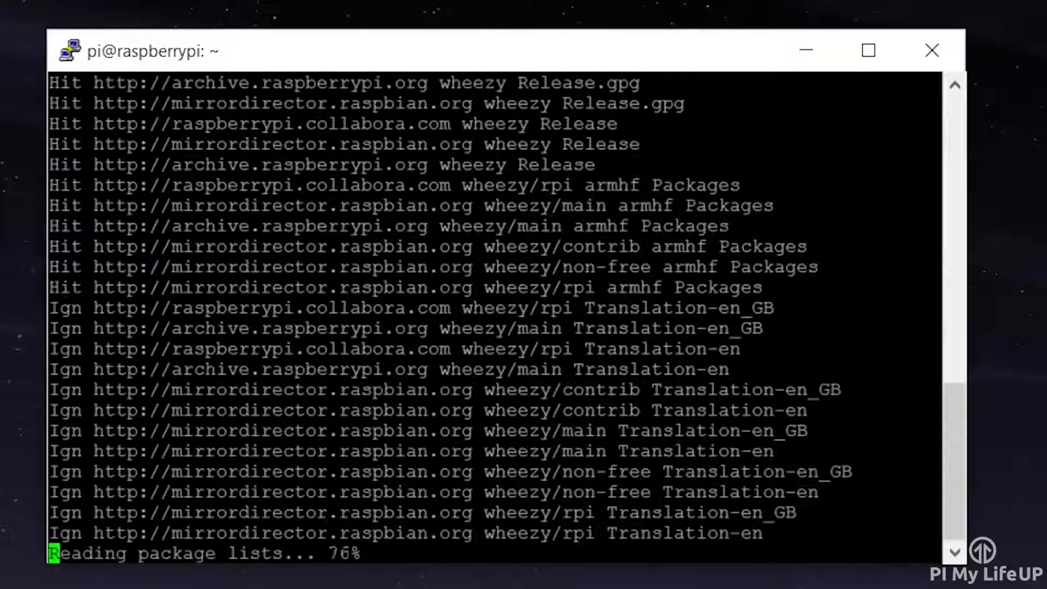
pyautogui.write('sudo apt-get up')
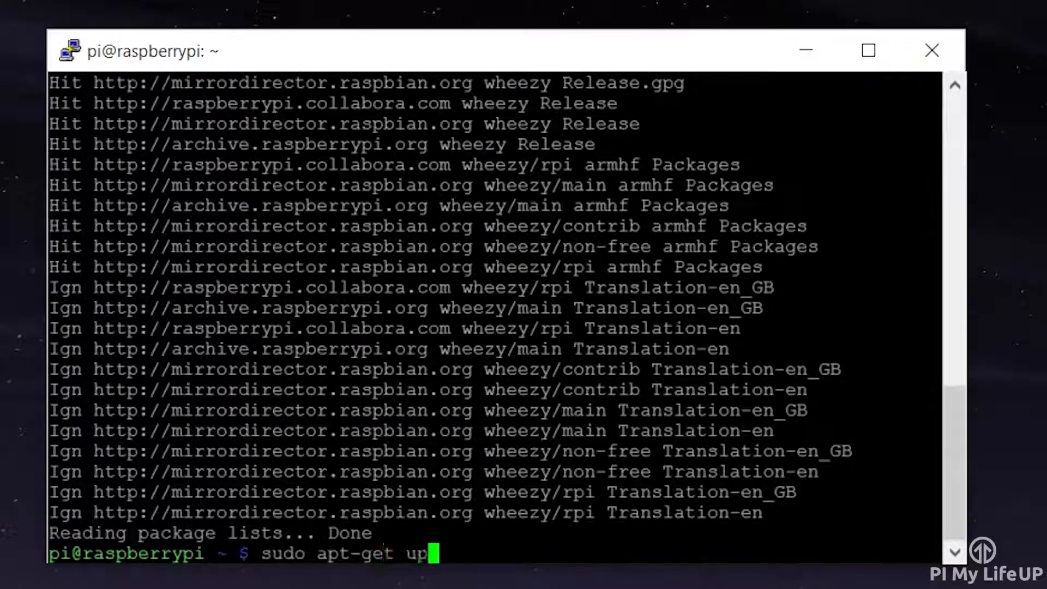
pyautogui.press('Return')
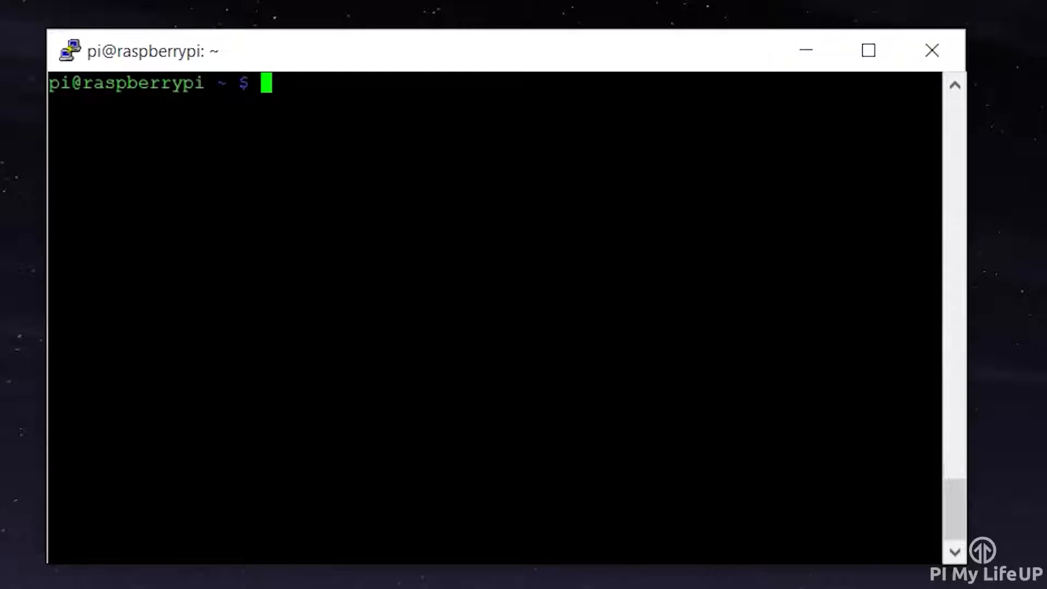
# Step: In sudo raspi-config Advanced Options, enable I2C and load its kernel module by default
pyautogui.write('su')
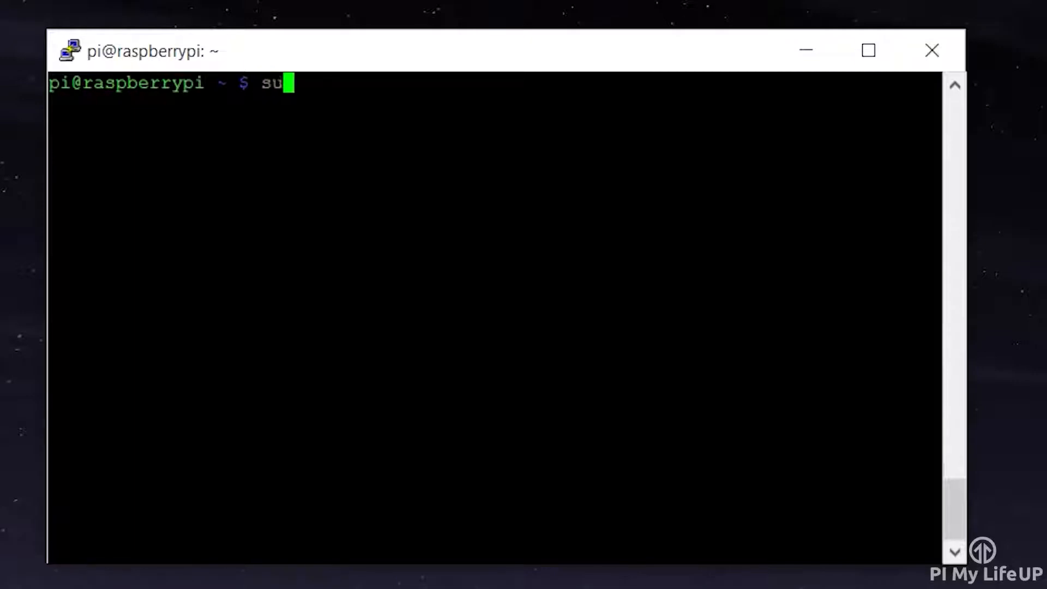
pyautogui.write('do ras')
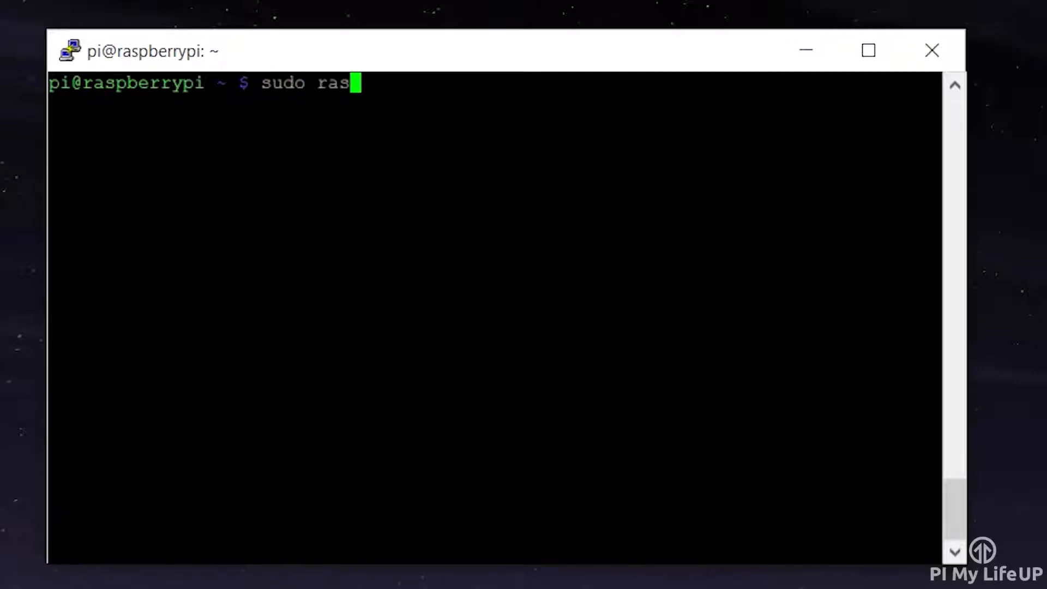
pyautogui.write('pi-config')
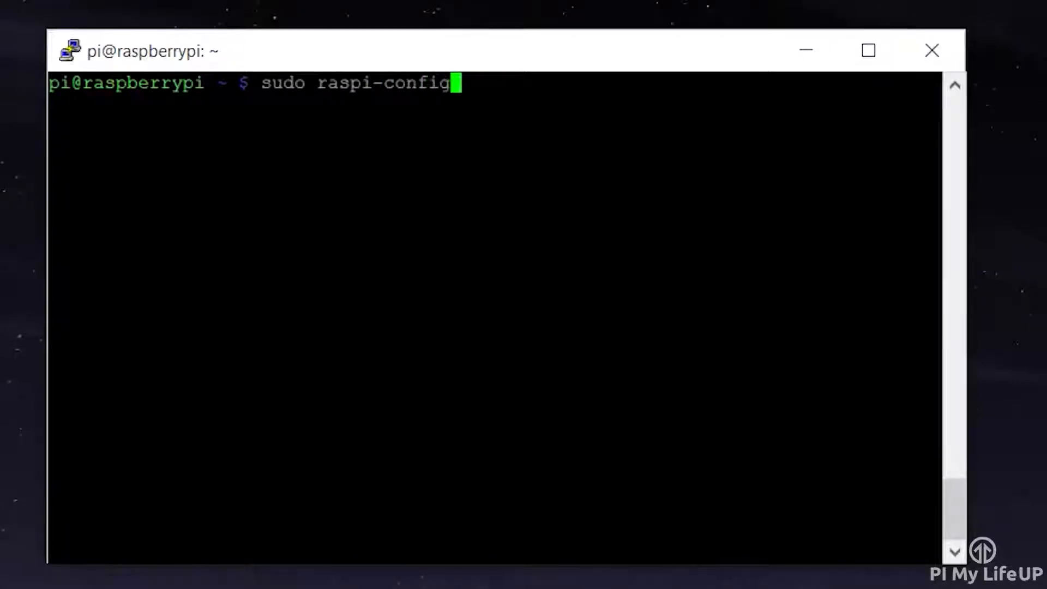
pyautogui.press('Return')
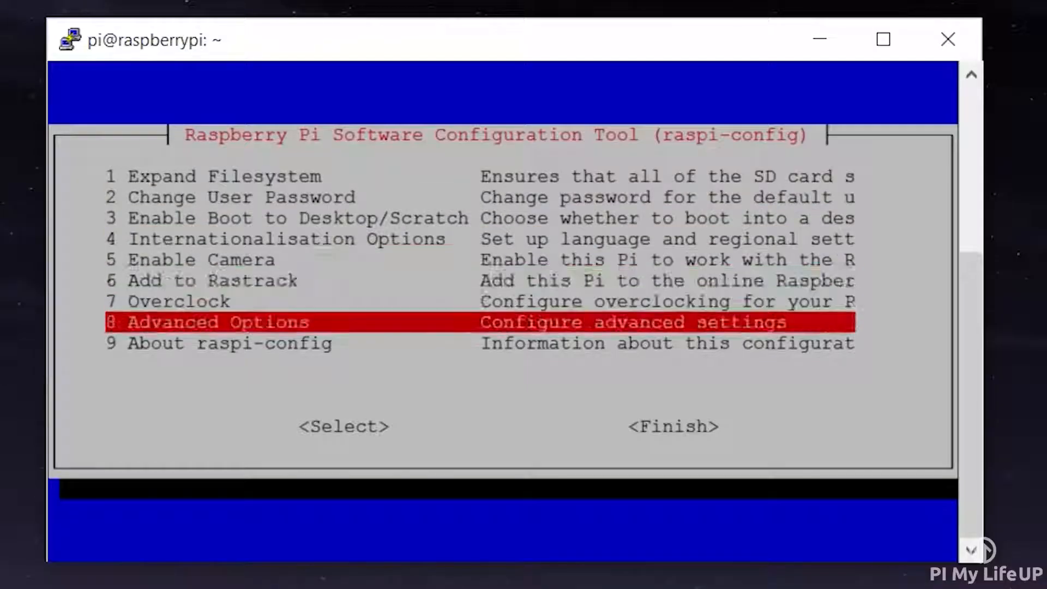
pyautogui.press('Return')
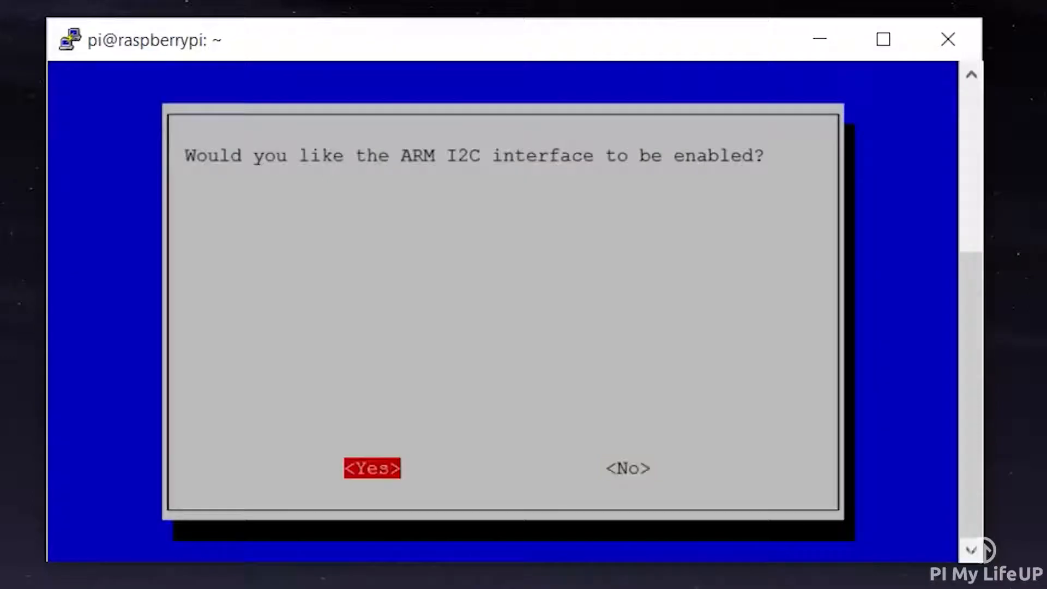
pyautogui.click(371, 467)
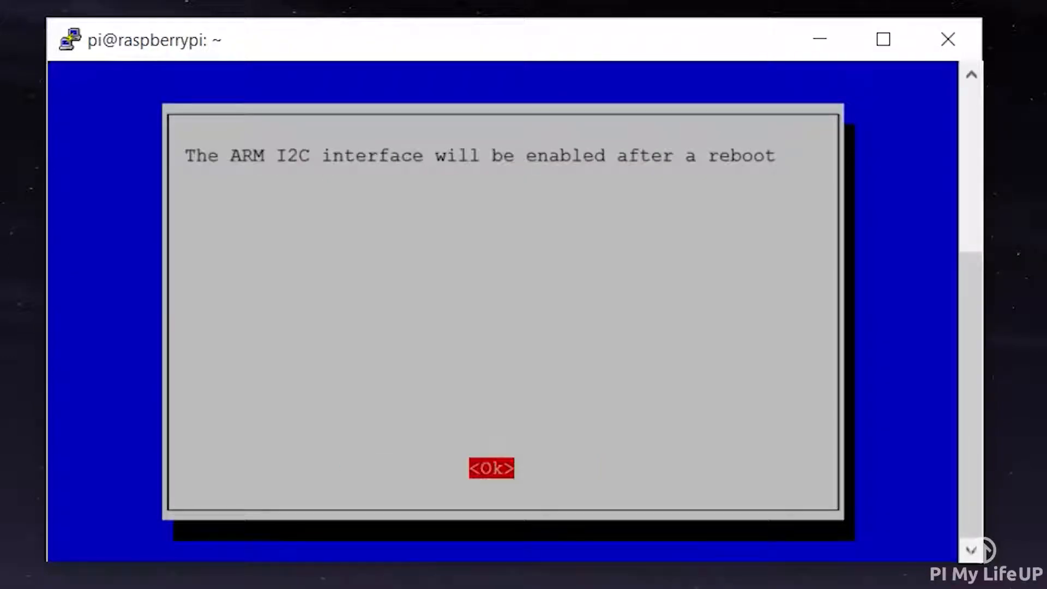
pyautogui.click(490, 467)
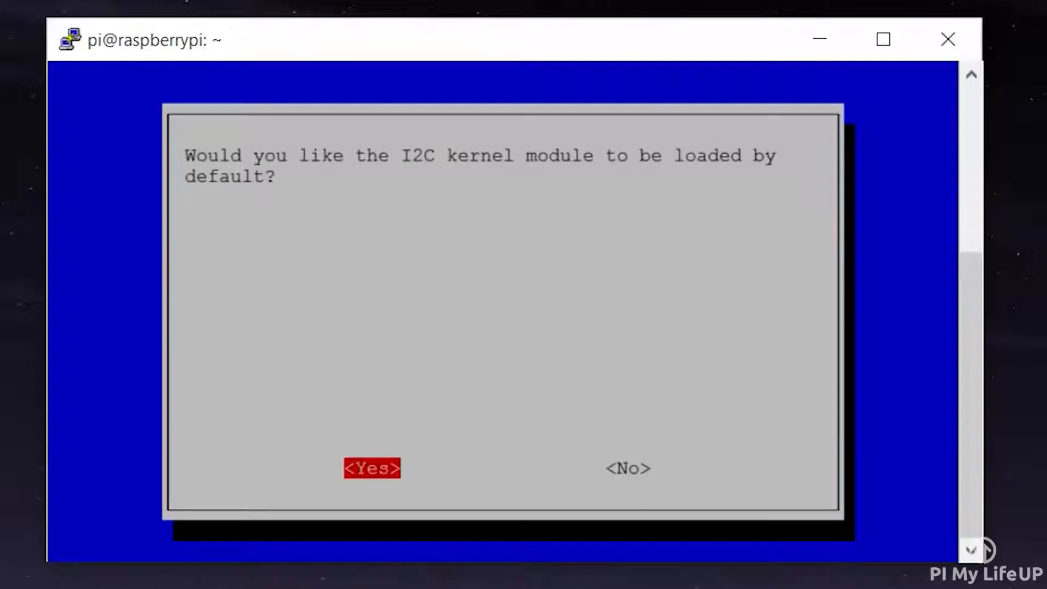
pyautogui.click(372, 468)
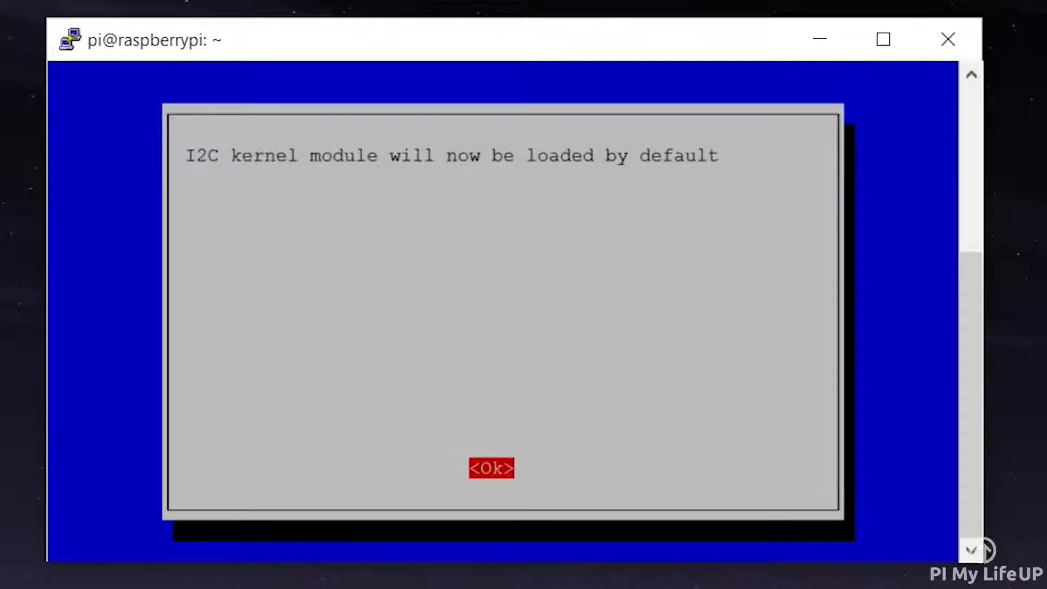
pyautogui.click(491, 468)
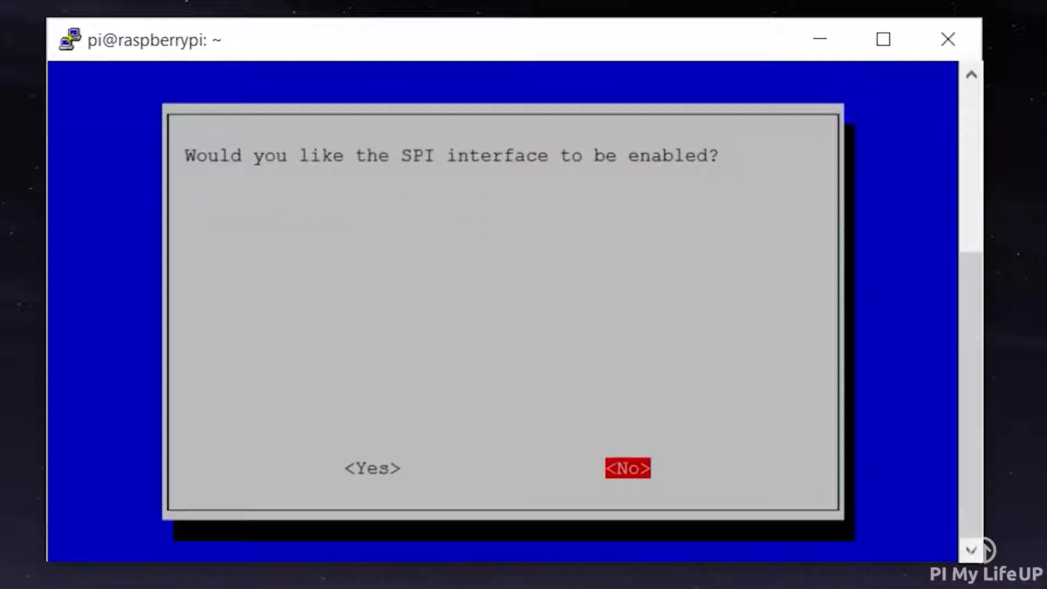
# Step: Enable SPI and load the SPI kernel module by default
pyautogui.press('Left')
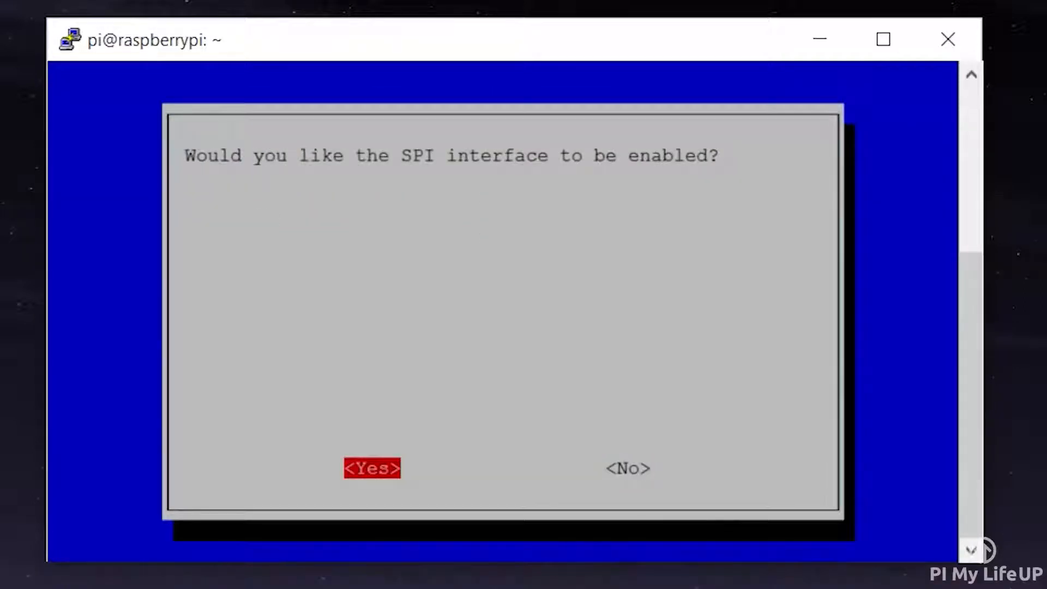
pyautogui.click(371, 468)
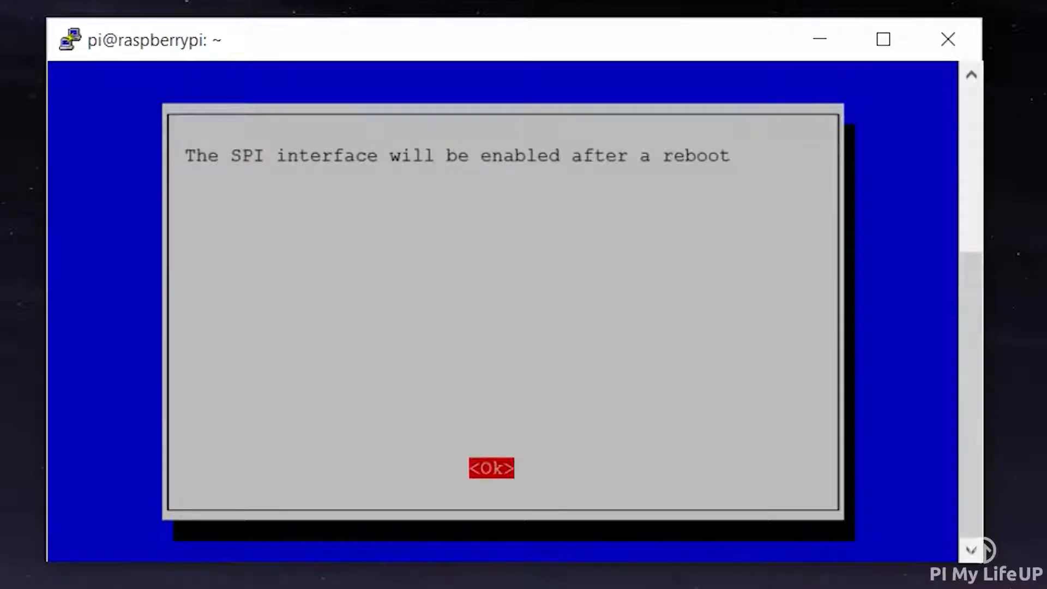
pyautogui.click(491, 468)
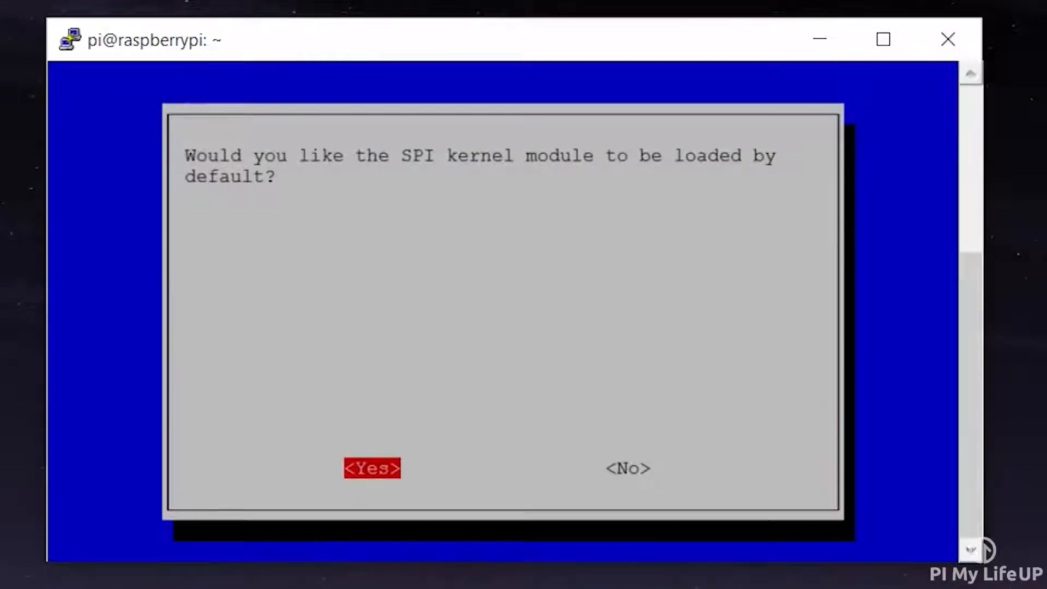
pyautogui.click(371, 467)
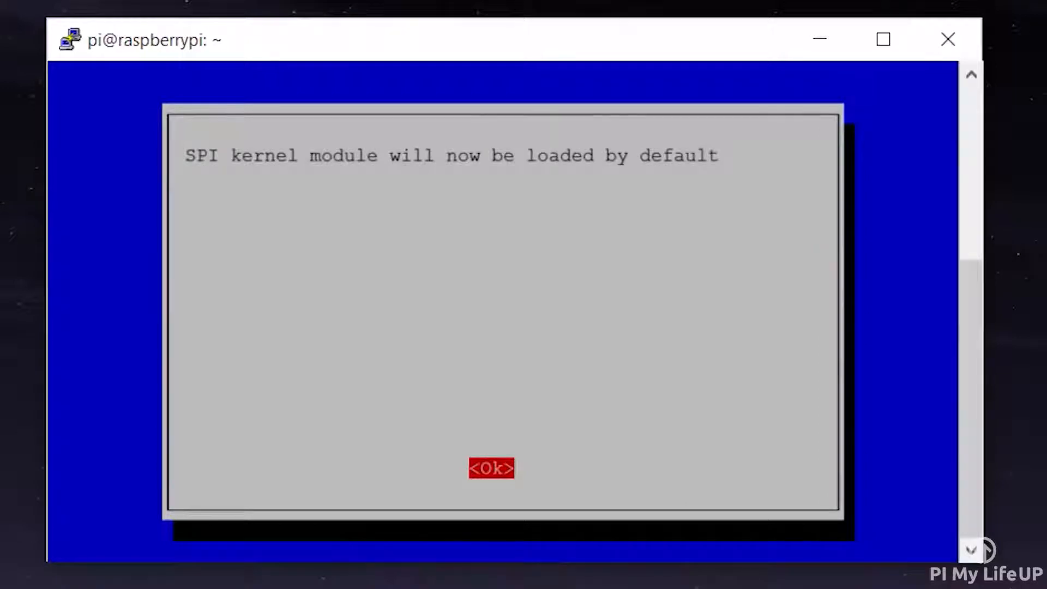
pyautogui.click(492, 468)
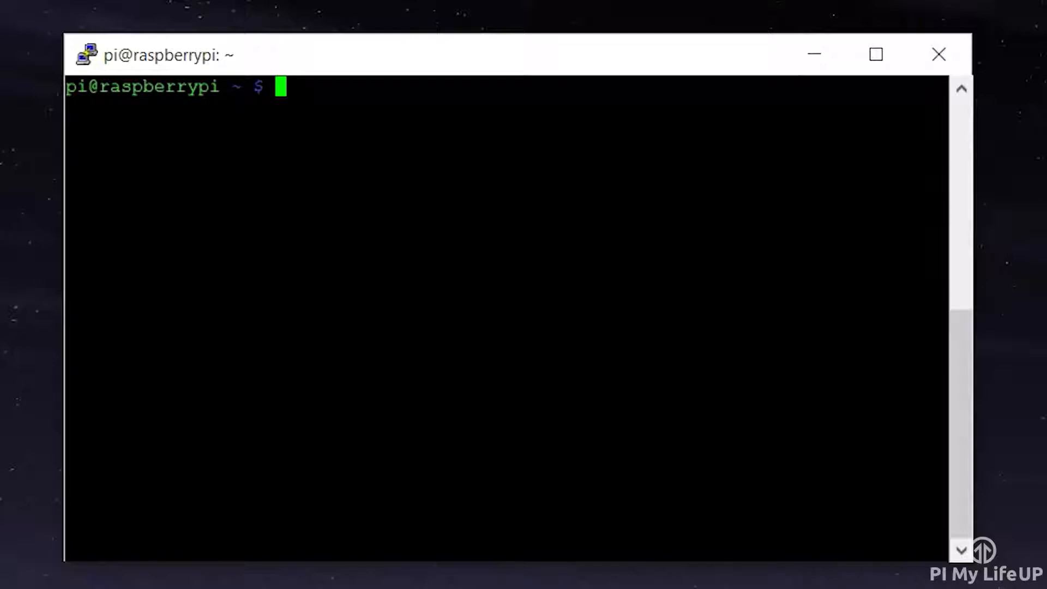
# Step: Run lsmod | grep i2c_ to confirm the I2C module is loaded
pyautogui.write('lsmod')
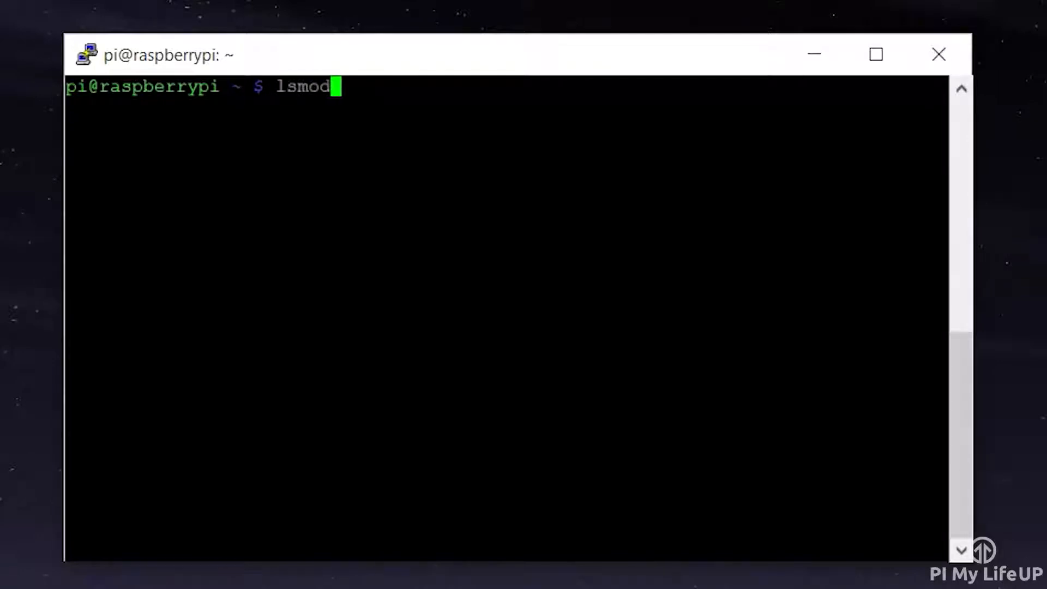
pyautogui.write('| grep')
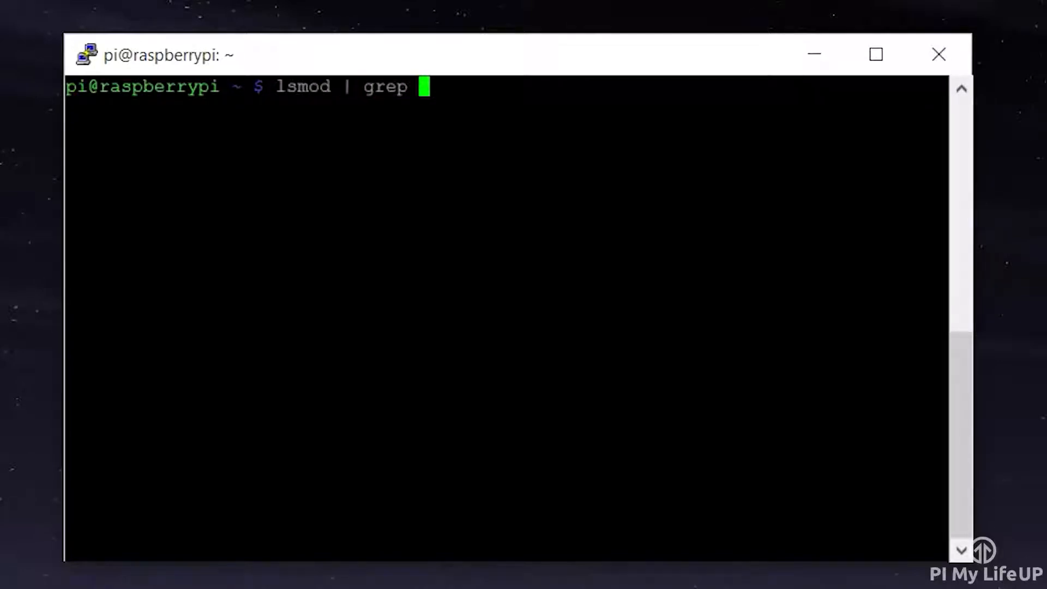
pyautogui.write('i2c')
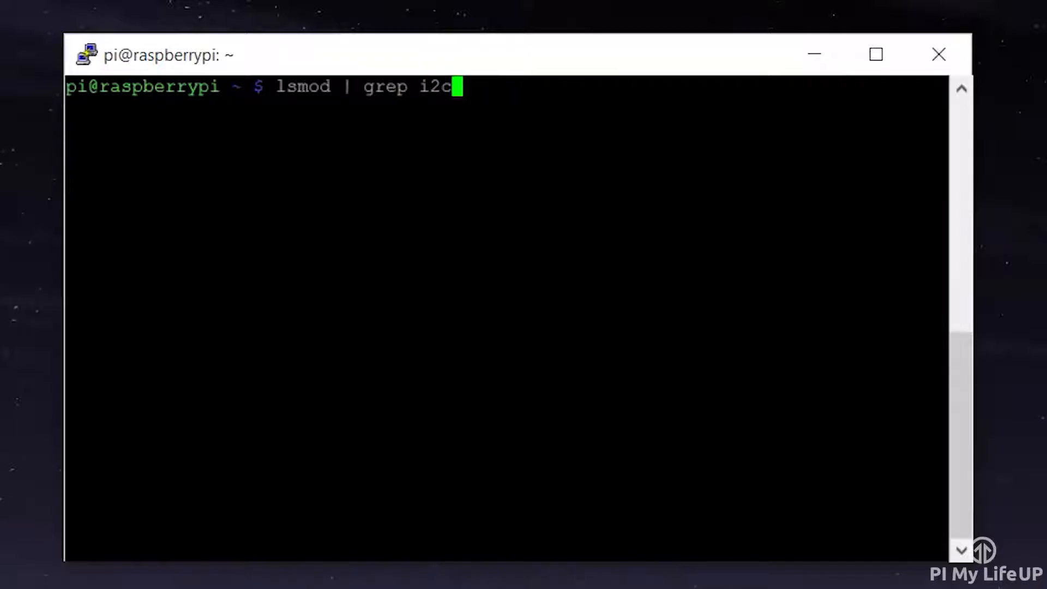
pyautogui.write('_')
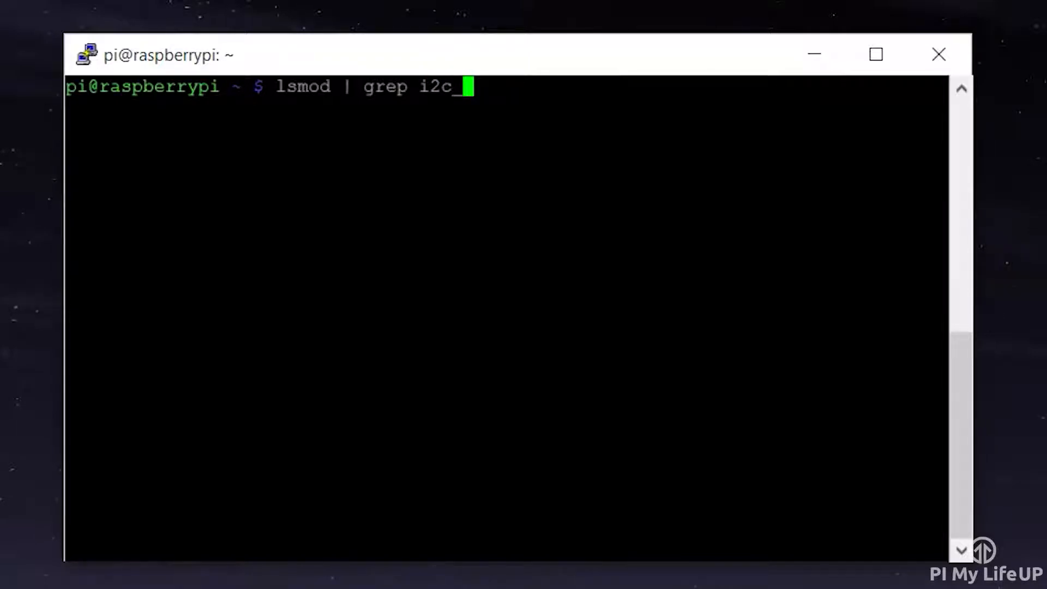
pyautogui.press('Return')
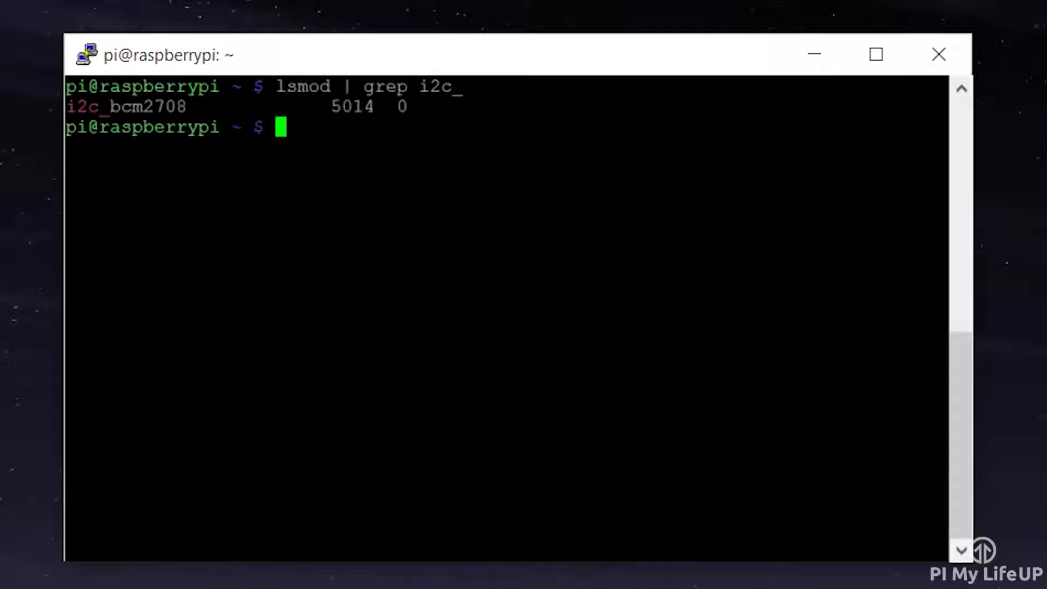
# Step: Run lsmod | grep spi_ to check for the SPI module
pyautogui.write('lsmod |')
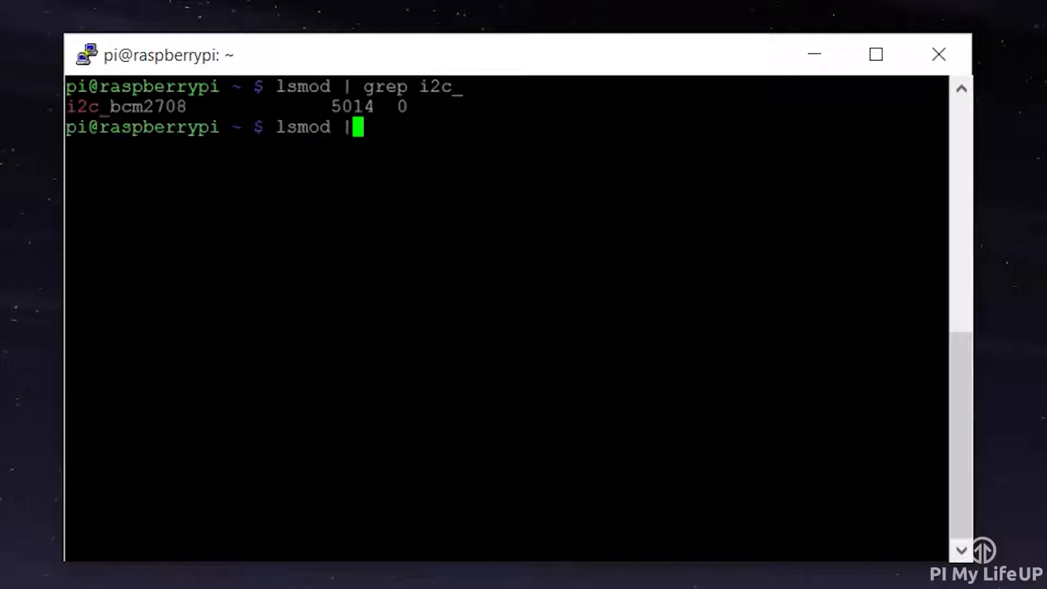
pyautogui.write('grep')
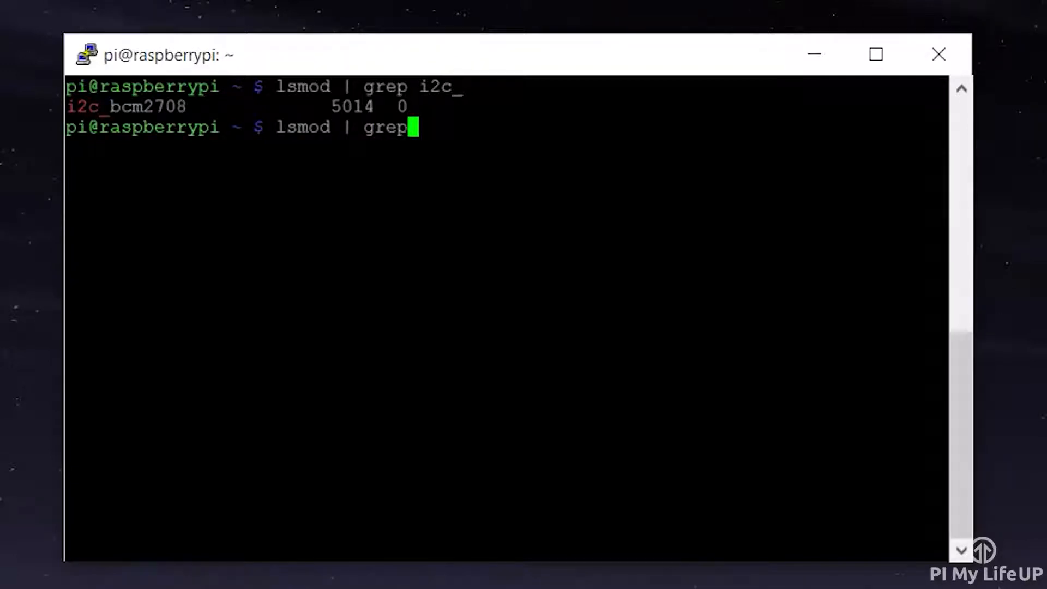
pyautogui.write('spi_')
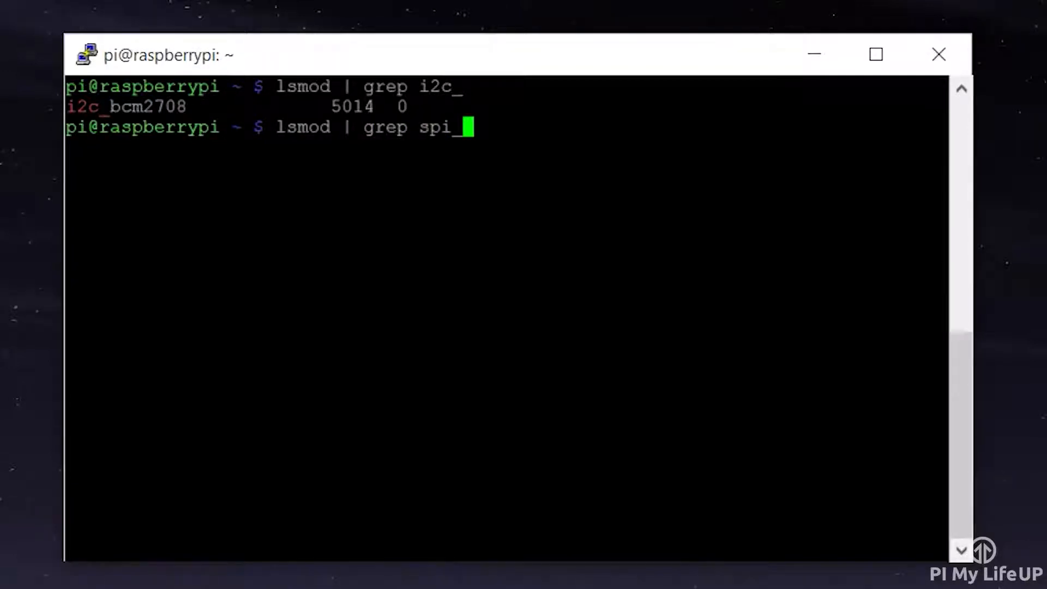
pyautogui.press('Return')
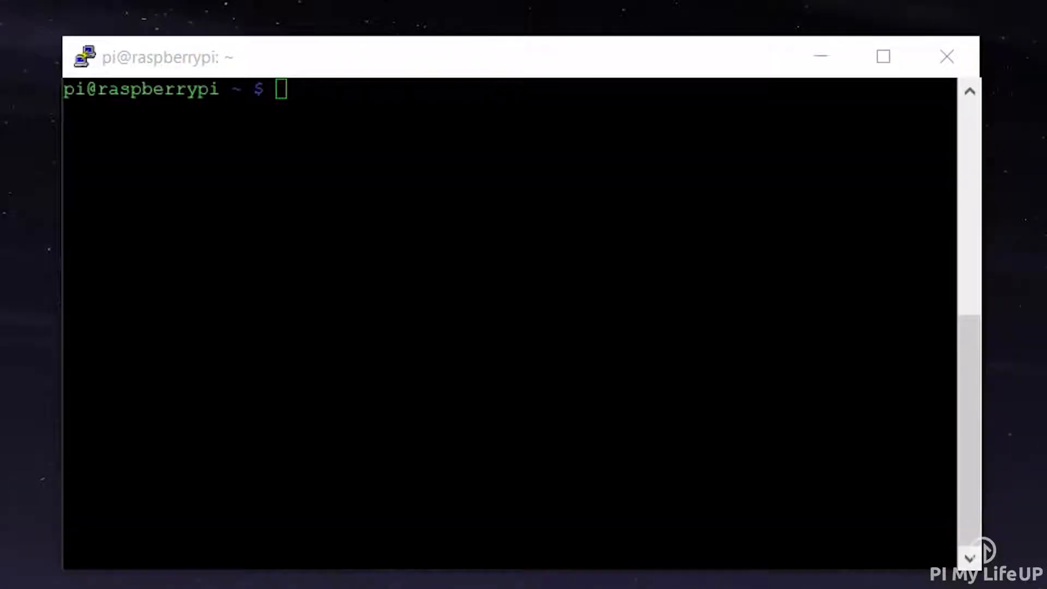
# Step: Create led_blink.py in nano, importing RPi.GPIO as GPIO and time
pyautogui.write('sudo na')
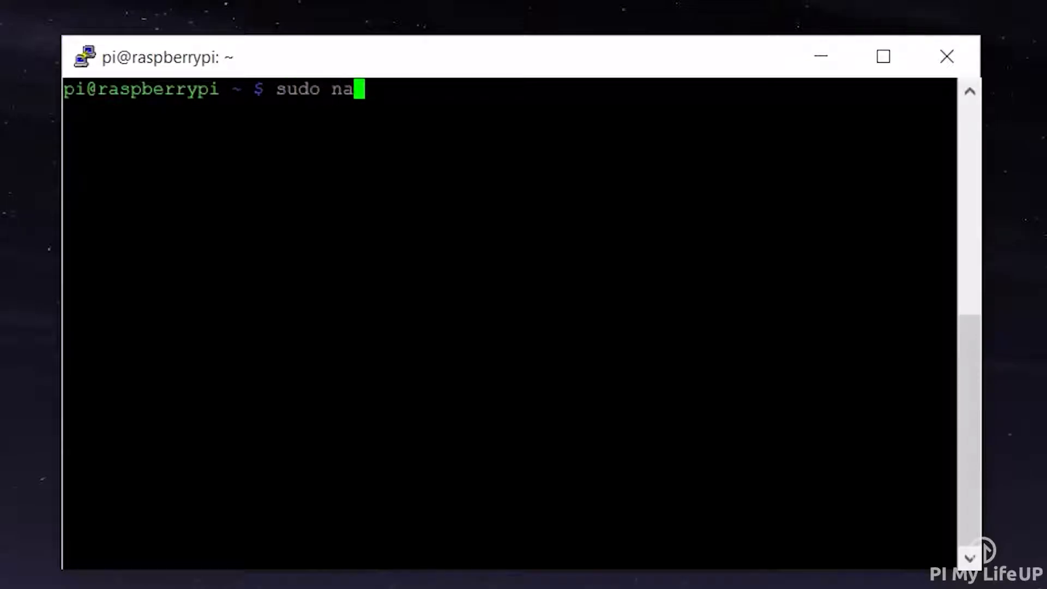
pyautogui.write('no led_')
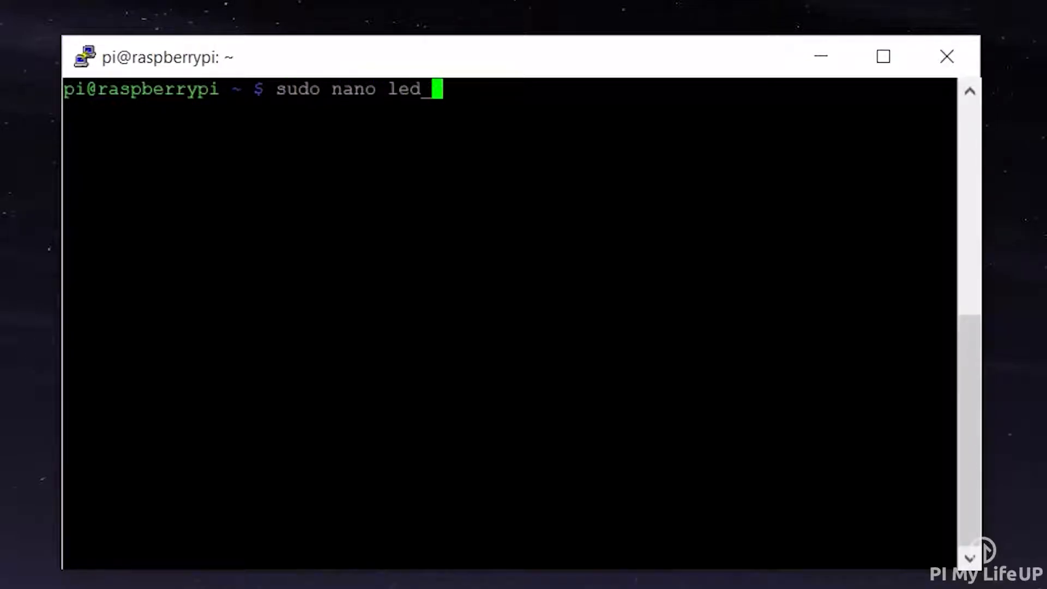
pyautogui.press('Return')
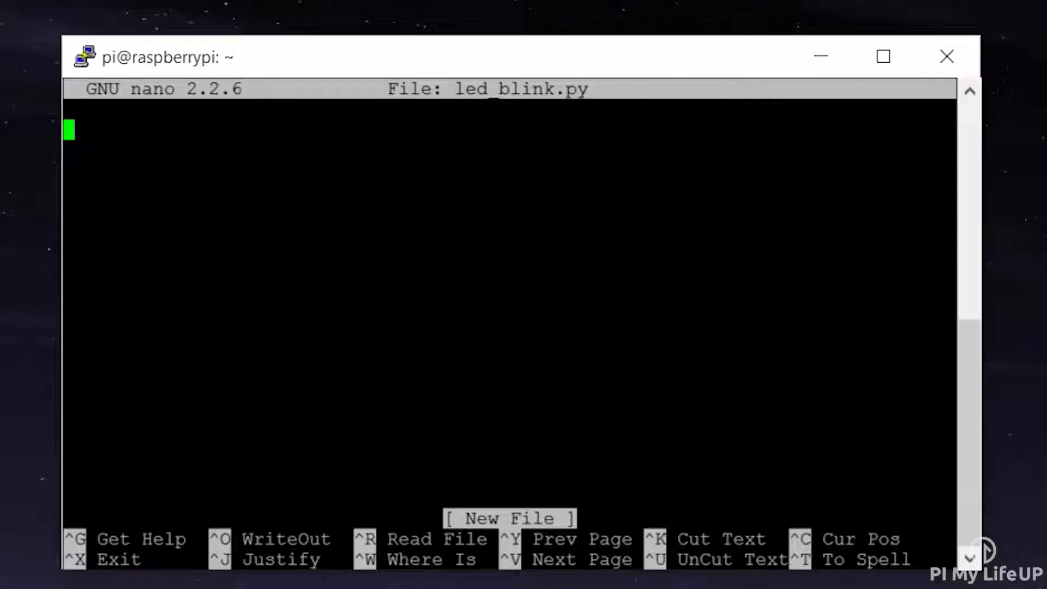
pyautogui.write('im')
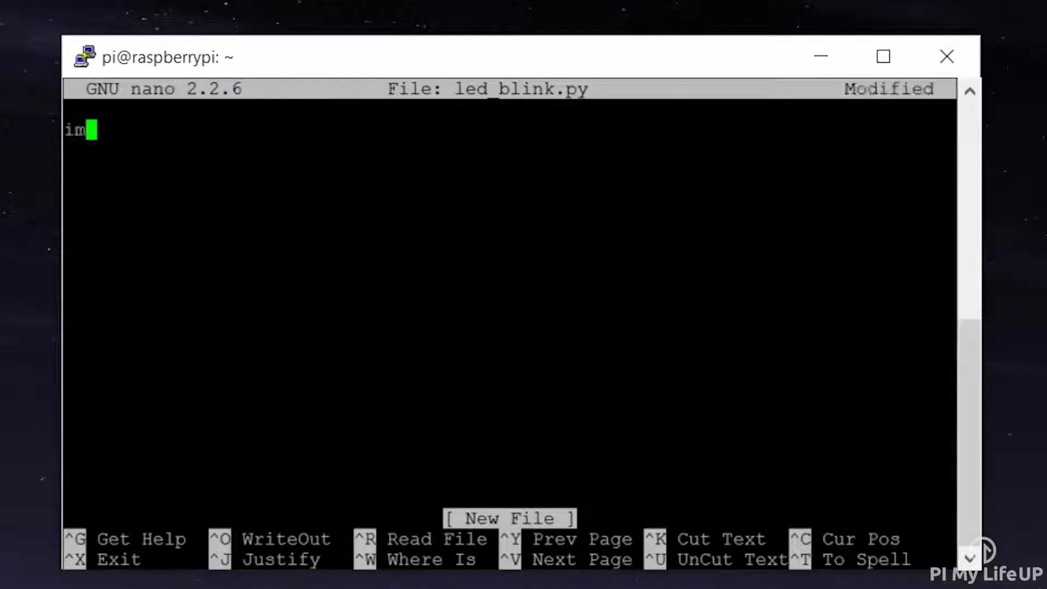
pyautogui.write('port RP')
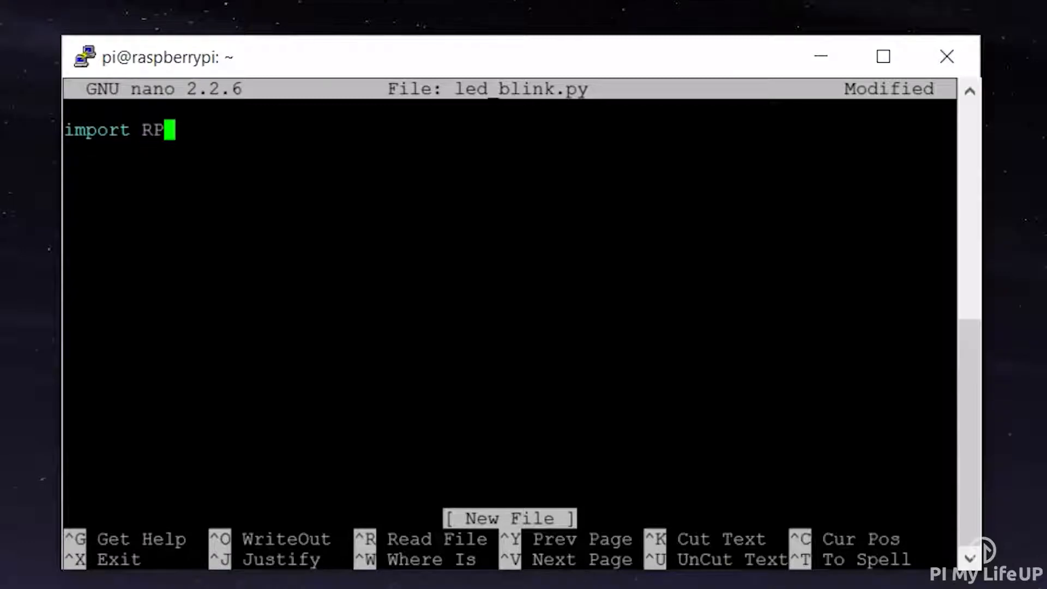
pyautogui.write('i.')
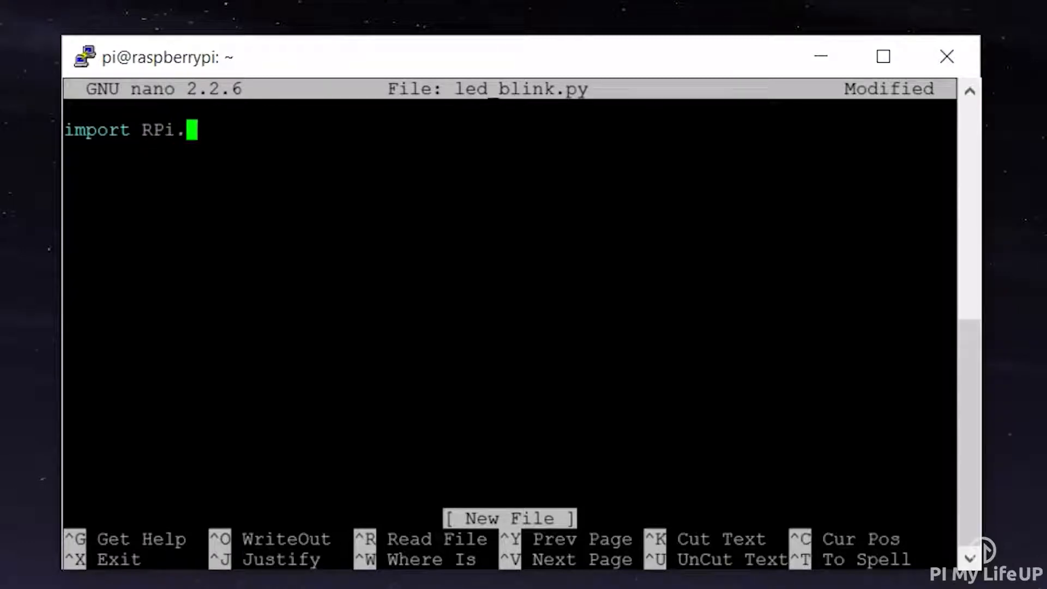
pyautogui.write('GPIO')
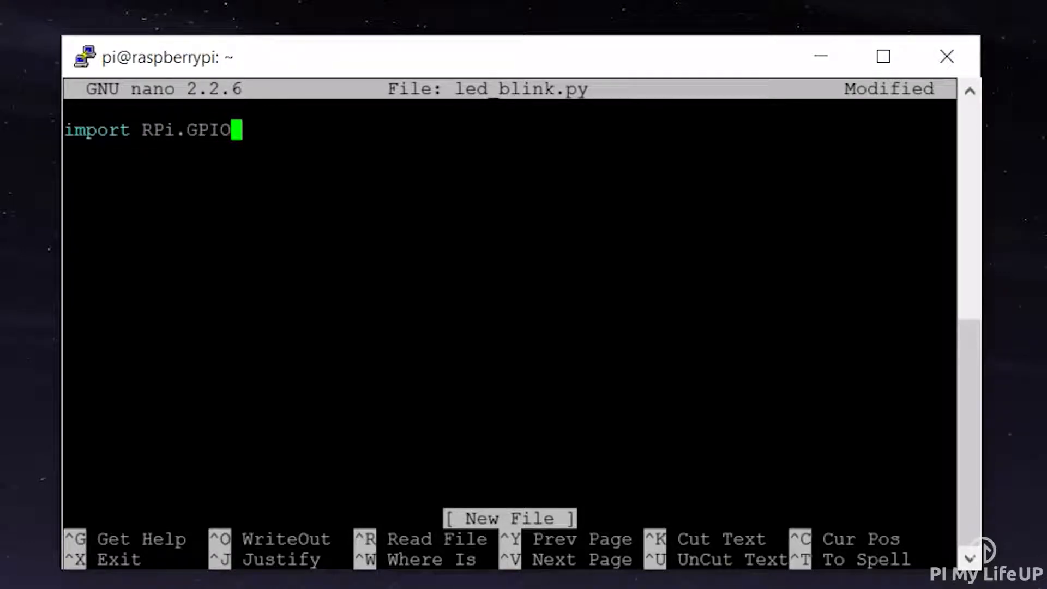
pyautogui.write('as GPIO')
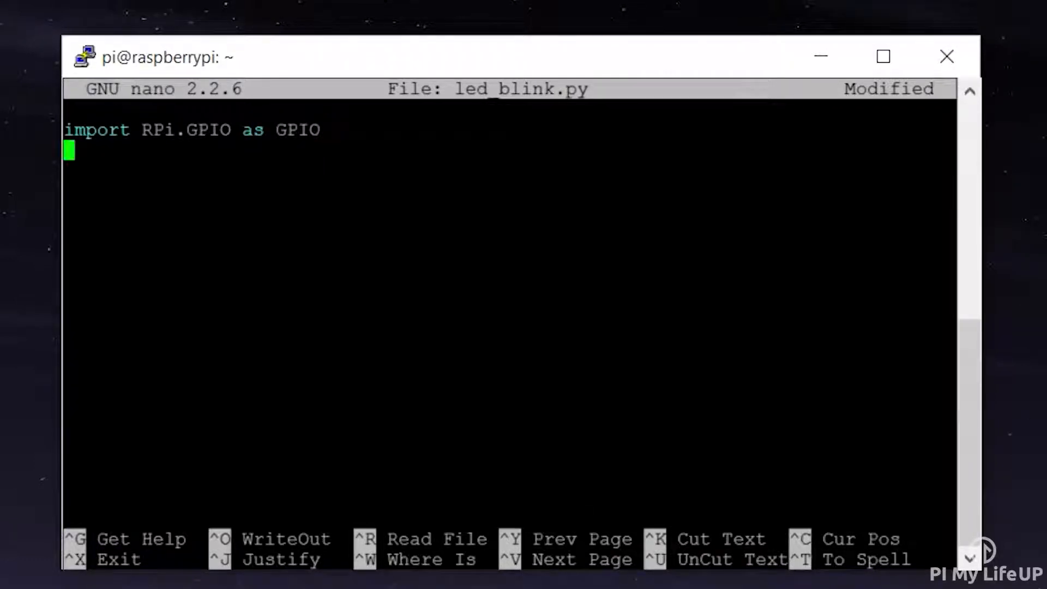
pyautogui.write('import time')
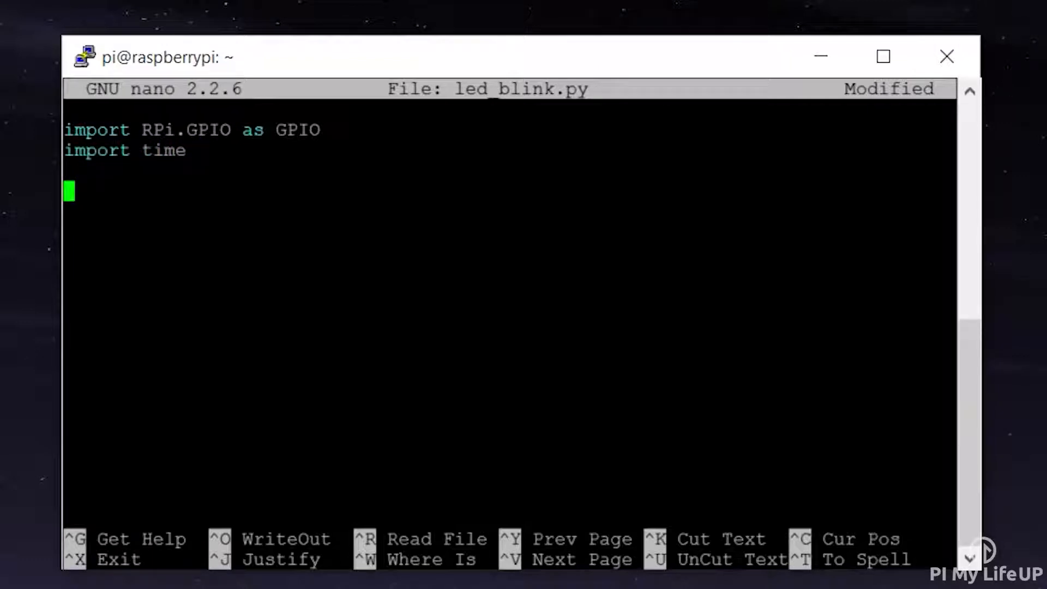
# Step: Add GPIO.setmode(GPIO.BOARD) and GPIO.setup(7,GPIO.OUT) lines
pyautogui.write('GPIO.s')
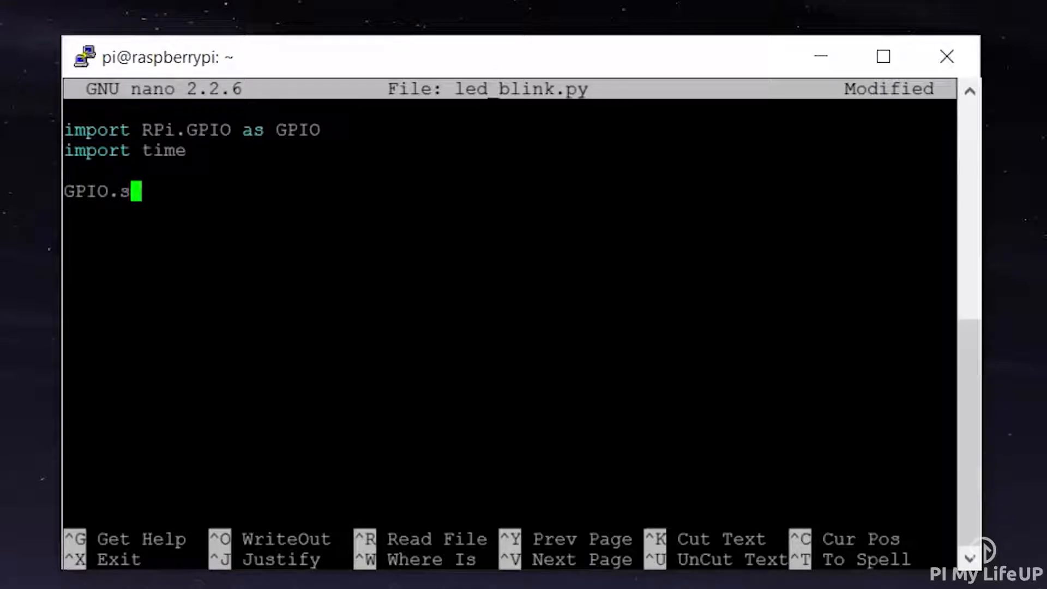
pyautogui.write('etmode(')
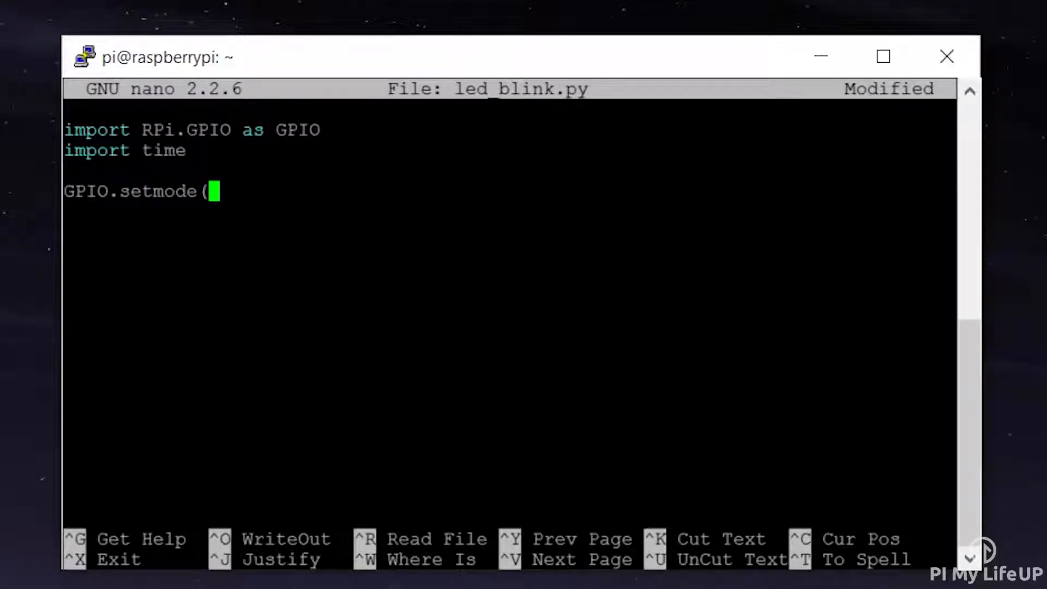
pyautogui.write('GPIO.B')
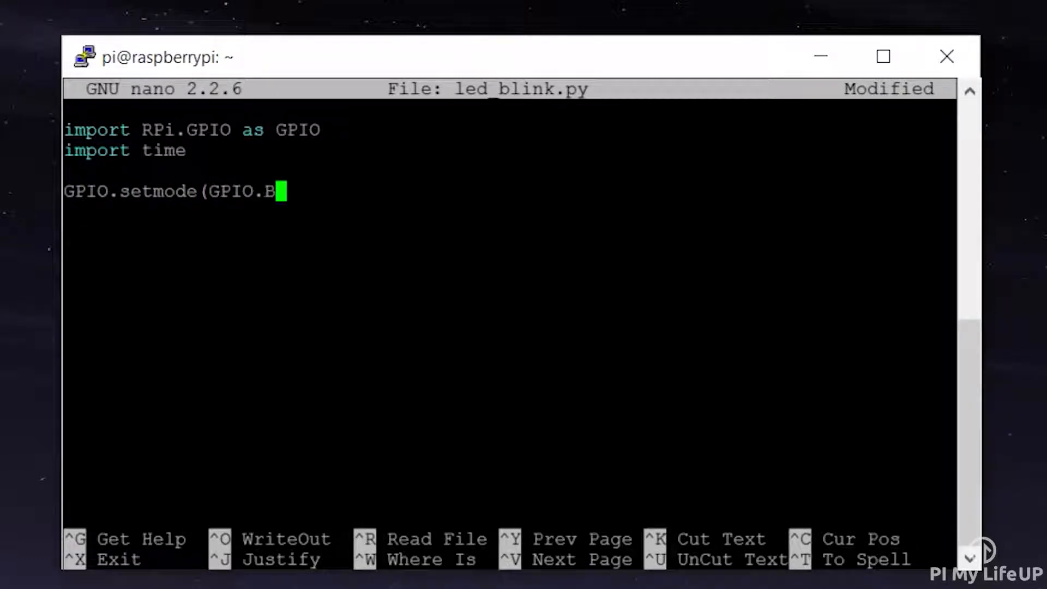
pyautogui.write('OARD)')
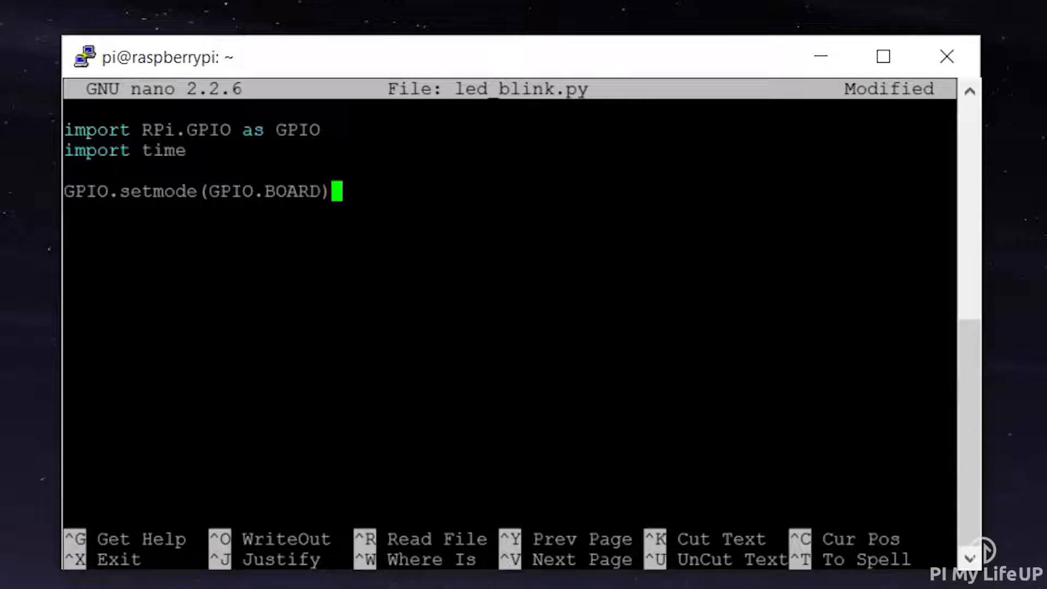
pyautogui.press('Return')
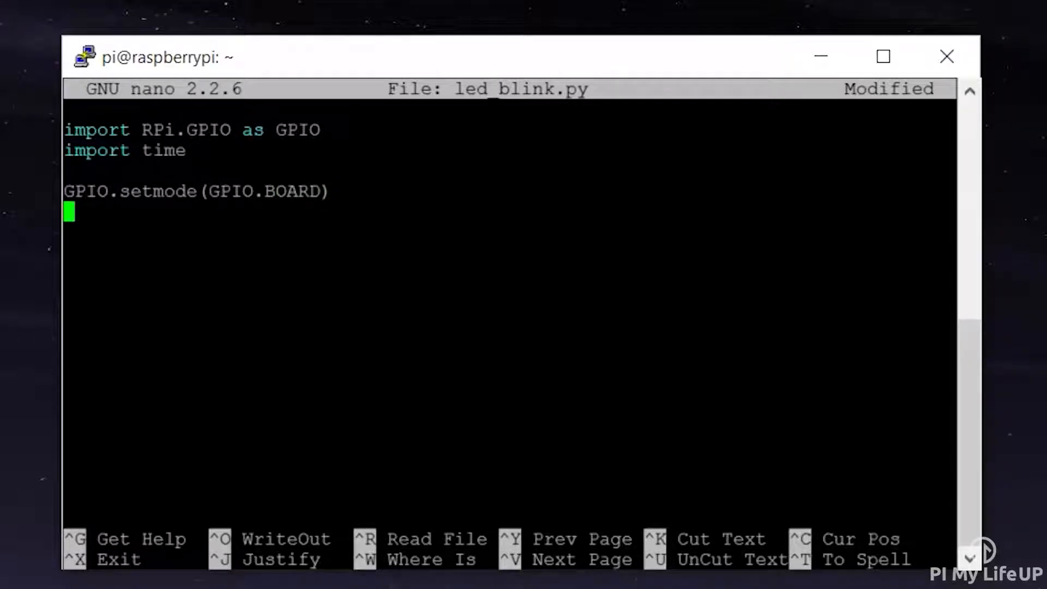
pyautogui.write('GPIO.setup')
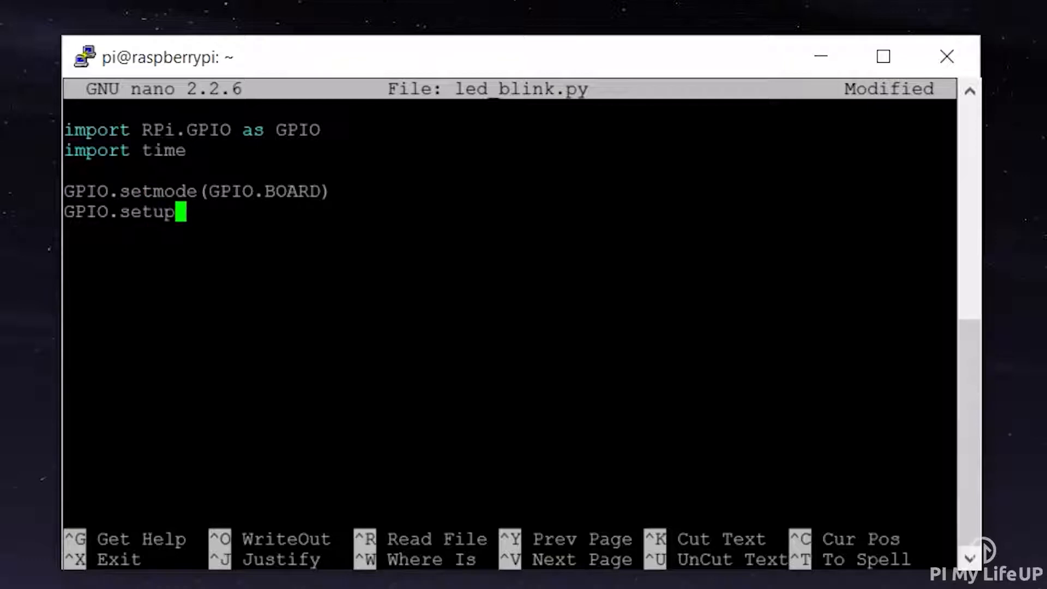
pyautogui.write('(7,')
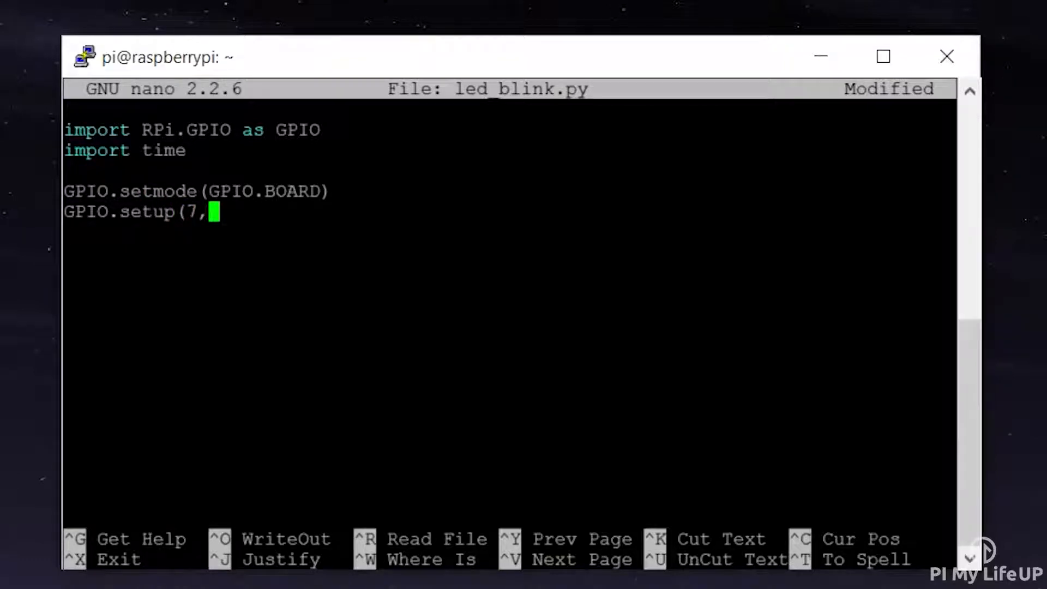
pyautogui.write('GPIO.OUT')
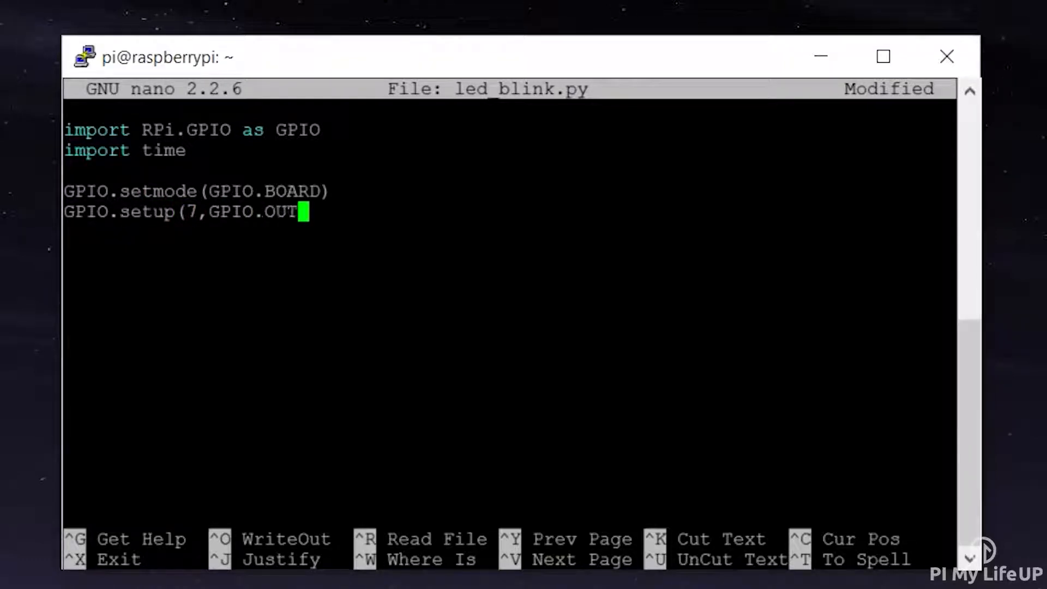
pyautogui.press('enter')
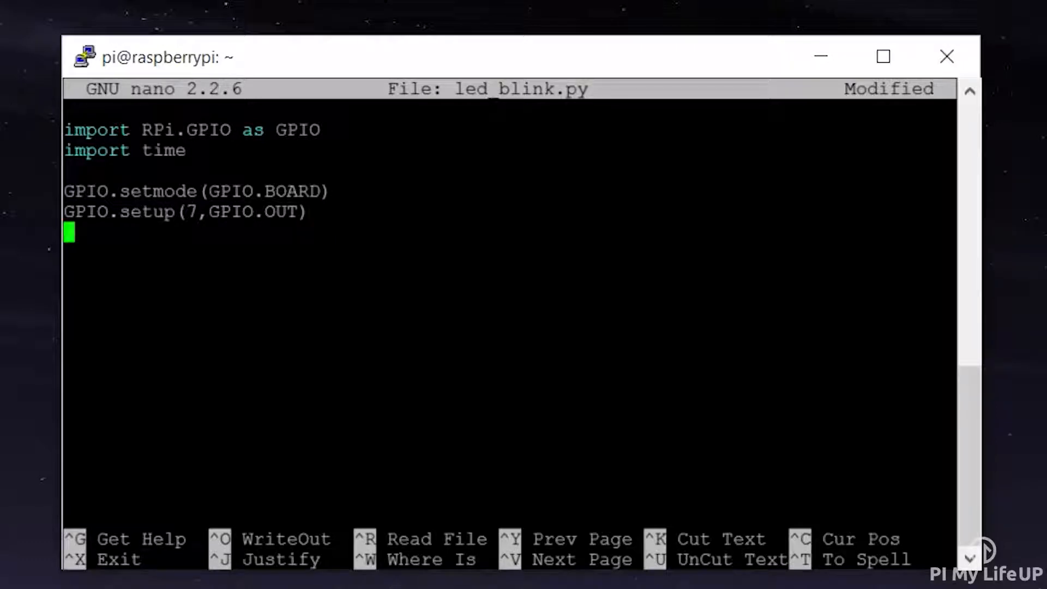
# Step: Start the loop with for i in range(50):
pyautogui.write('for')
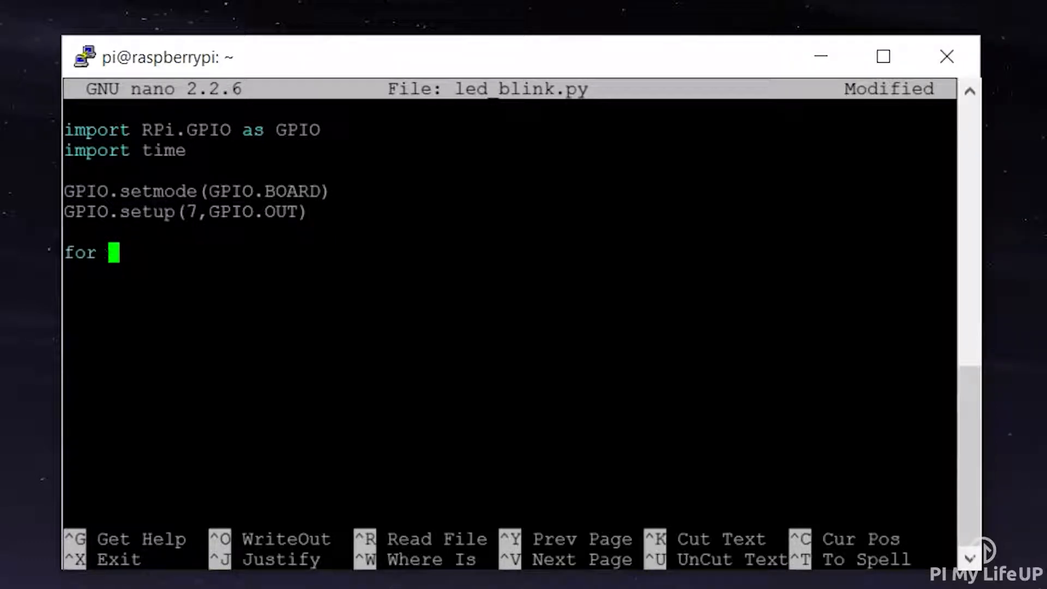
pyautogui.write('i in ra')
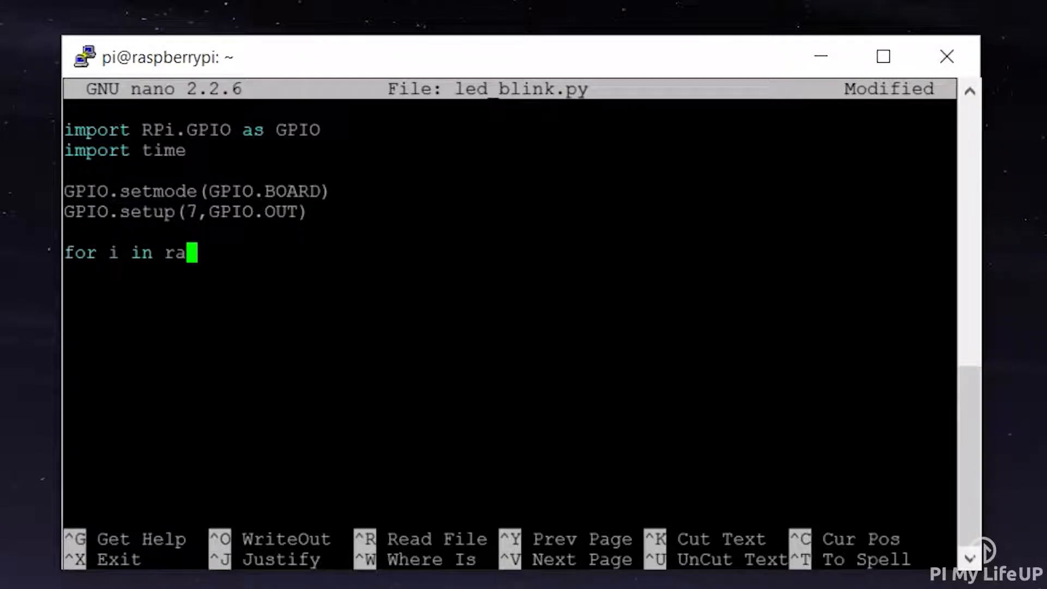
pyautogui.write('nge(50')
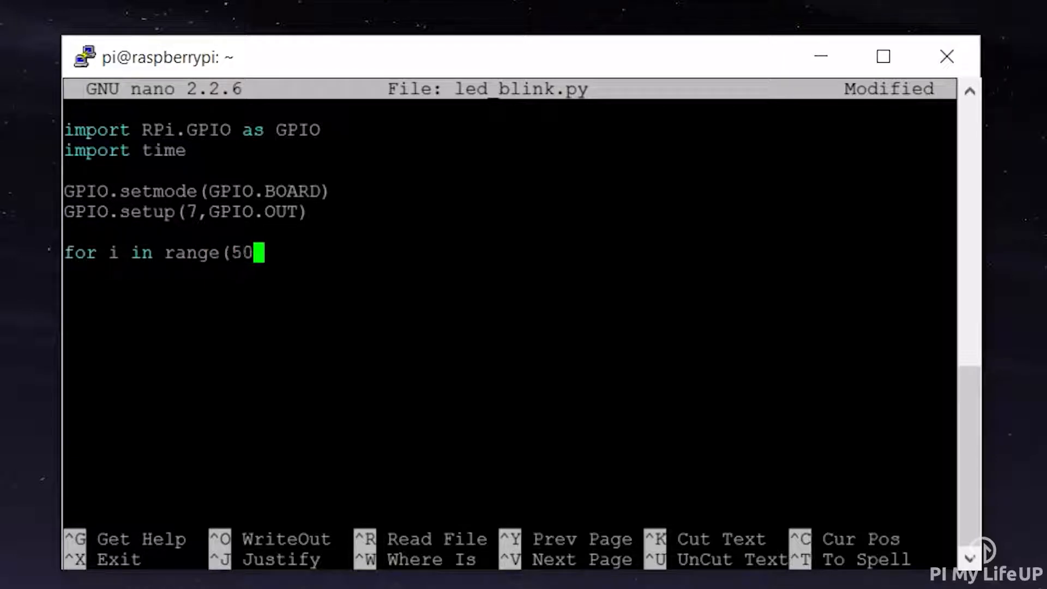
pyautogui.write('):')
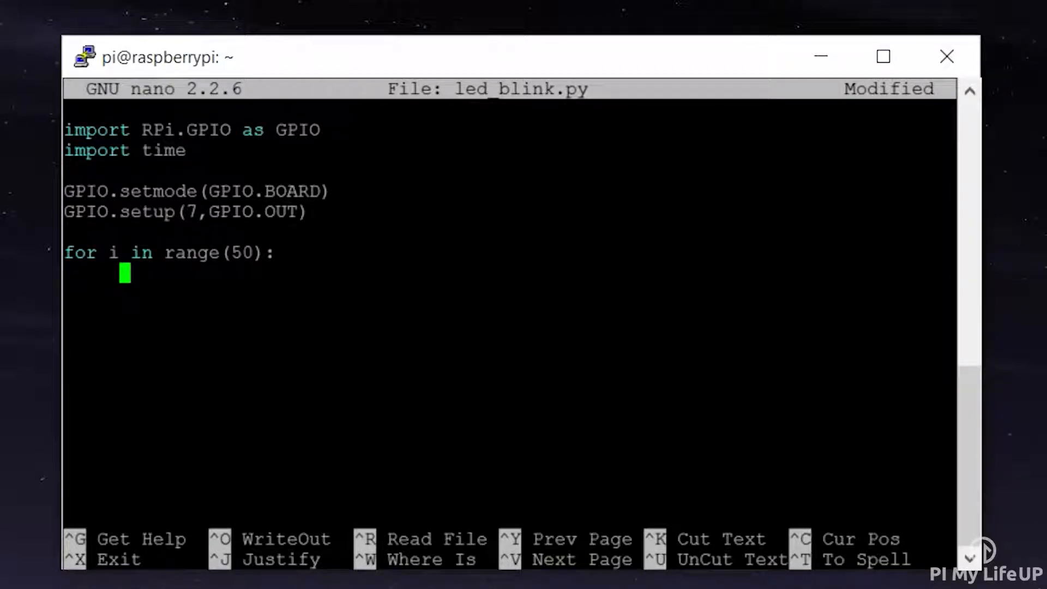
# Step: Inside the loop, set pin 7 True, sleep 1, set it False, sleep 1
pyautogui.write('GPIO')
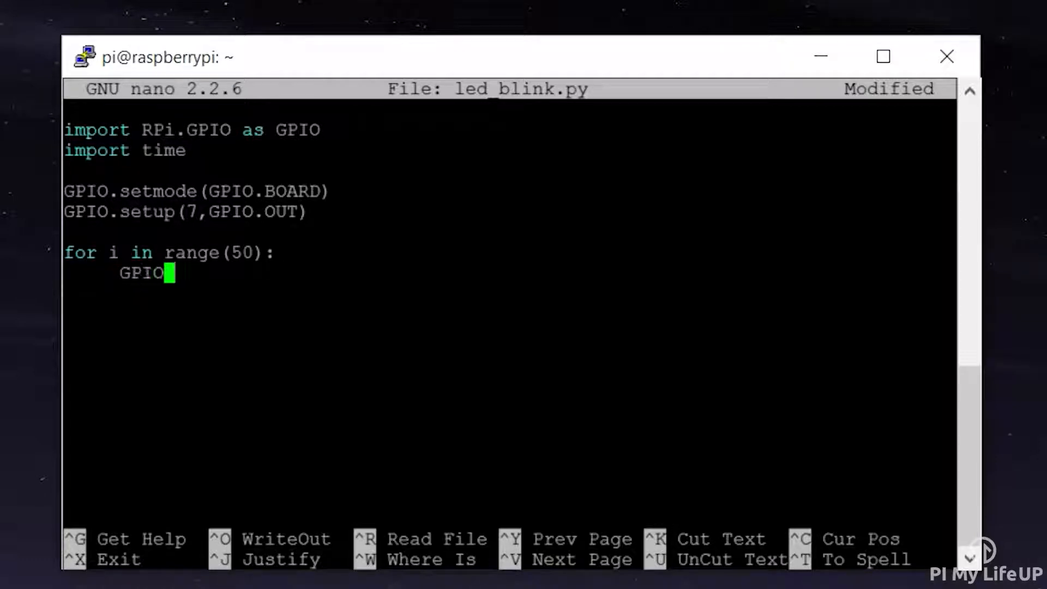
pyautogui.write('.')
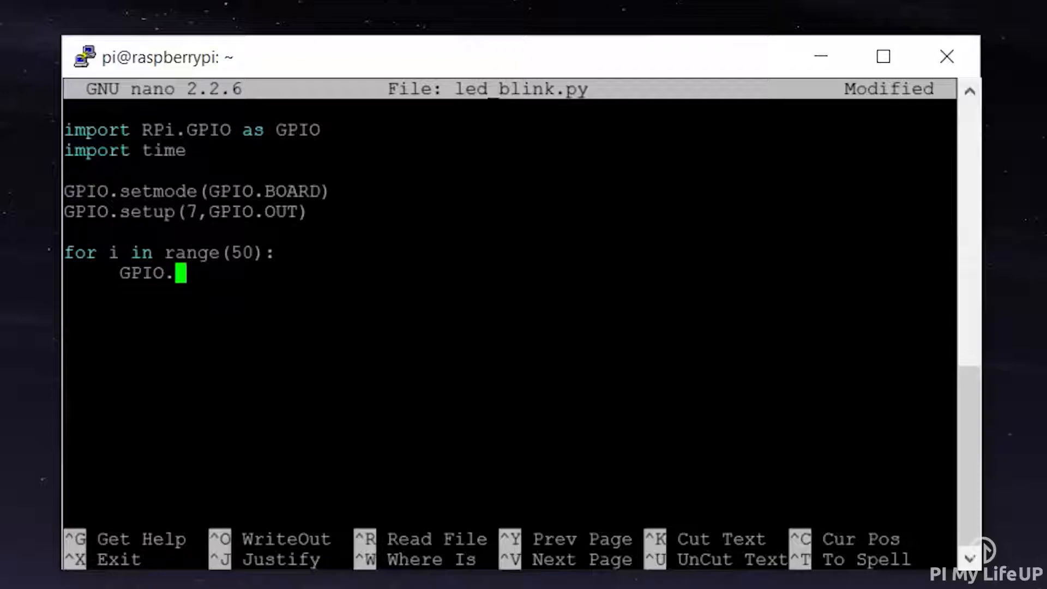
pyautogui.write('output')
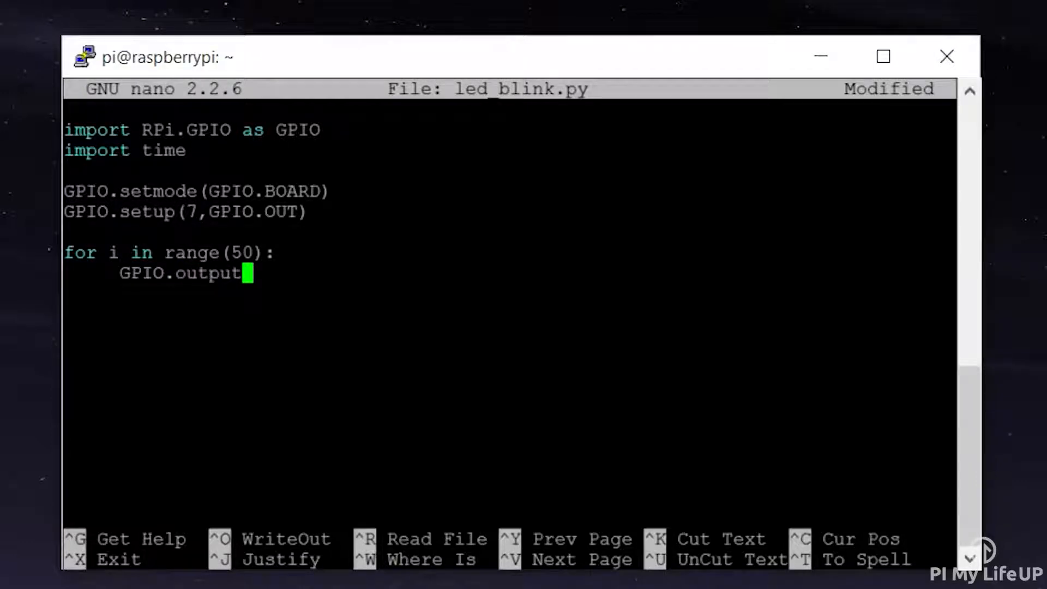
pyautogui.write('(7,t')
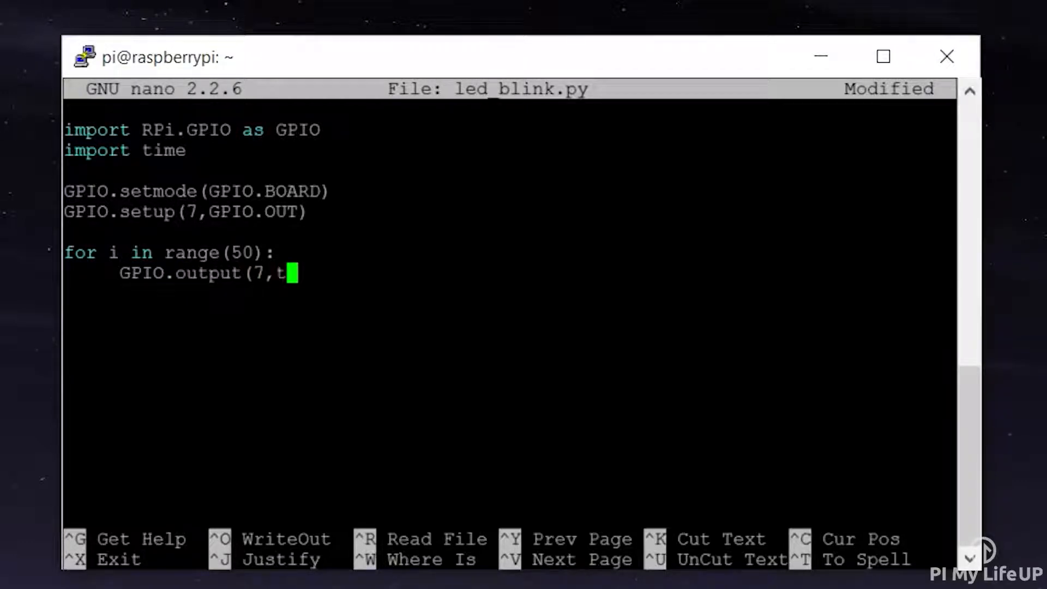
pyautogui.write('rue')
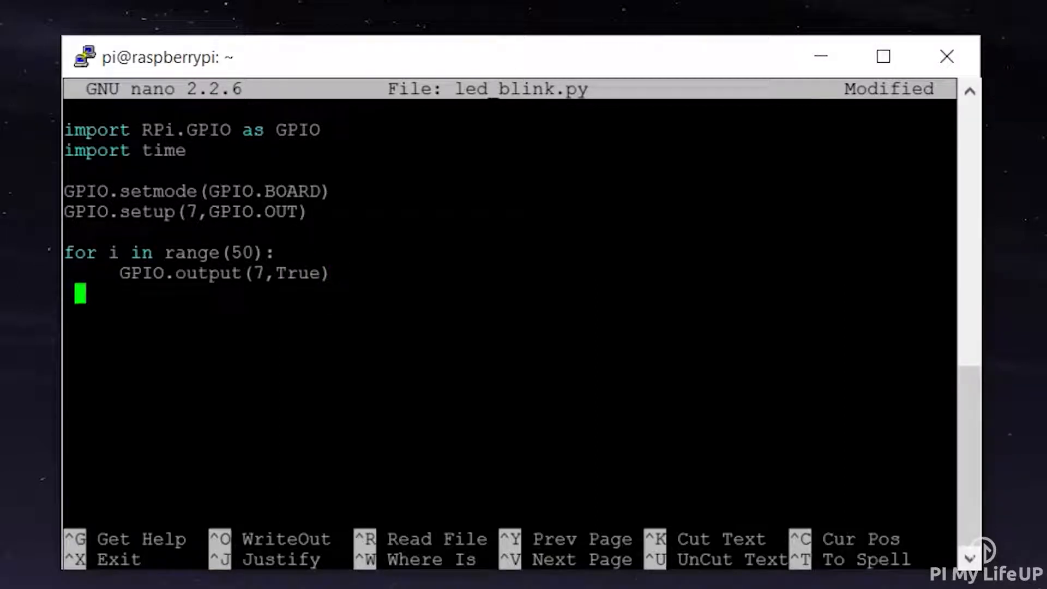
pyautogui.write('time.sleep(1')
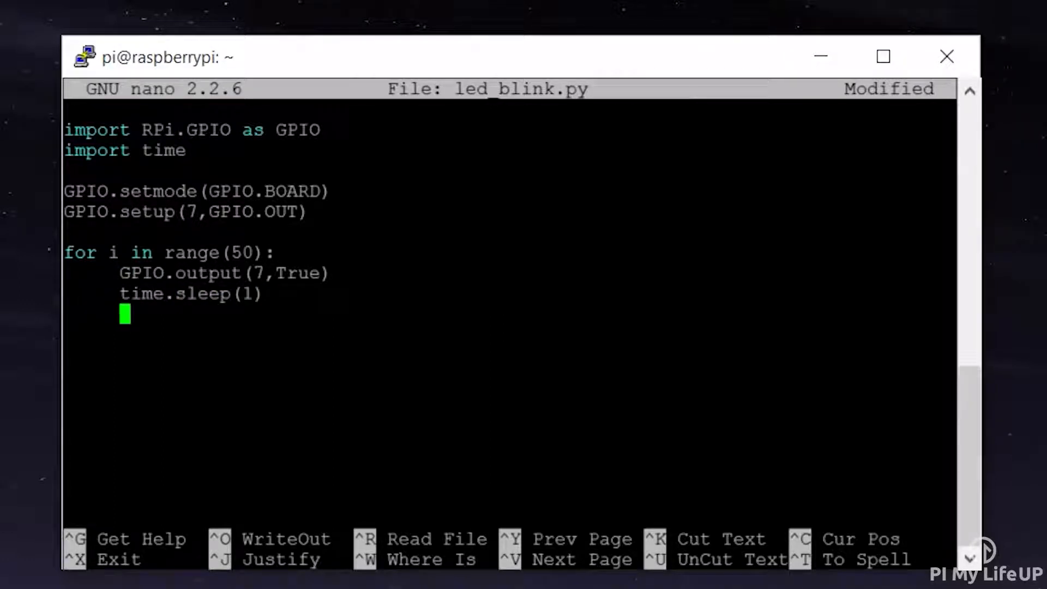
pyautogui.write('GPIO.output(7,False')
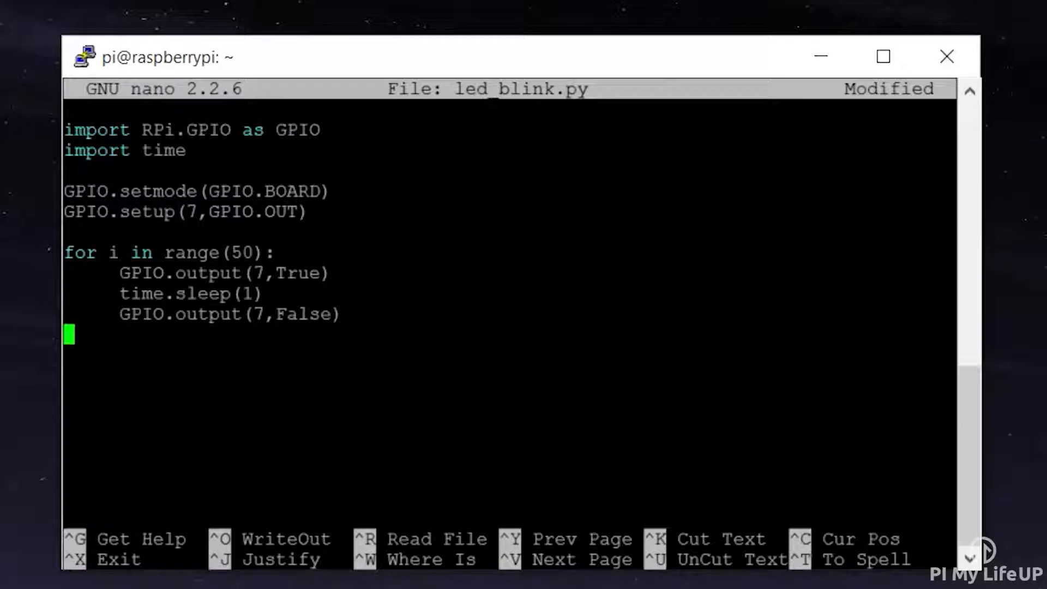
pyautogui.write('time.sleep(1')
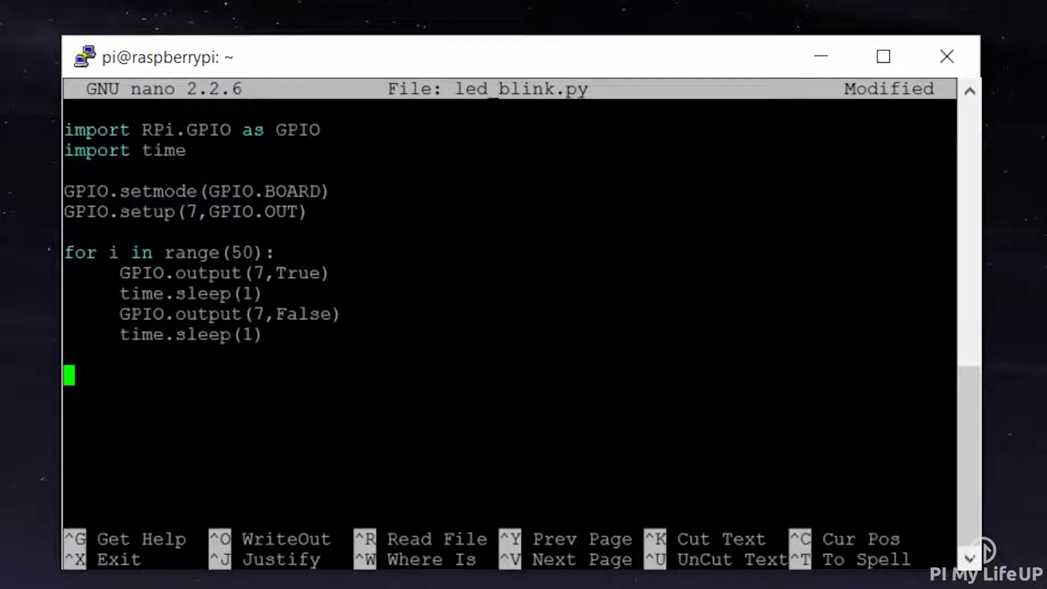
# Step: Append GPIO.cleanup() to the script and exit nano with Ctrl+X
pyautogui.write('GPIO')
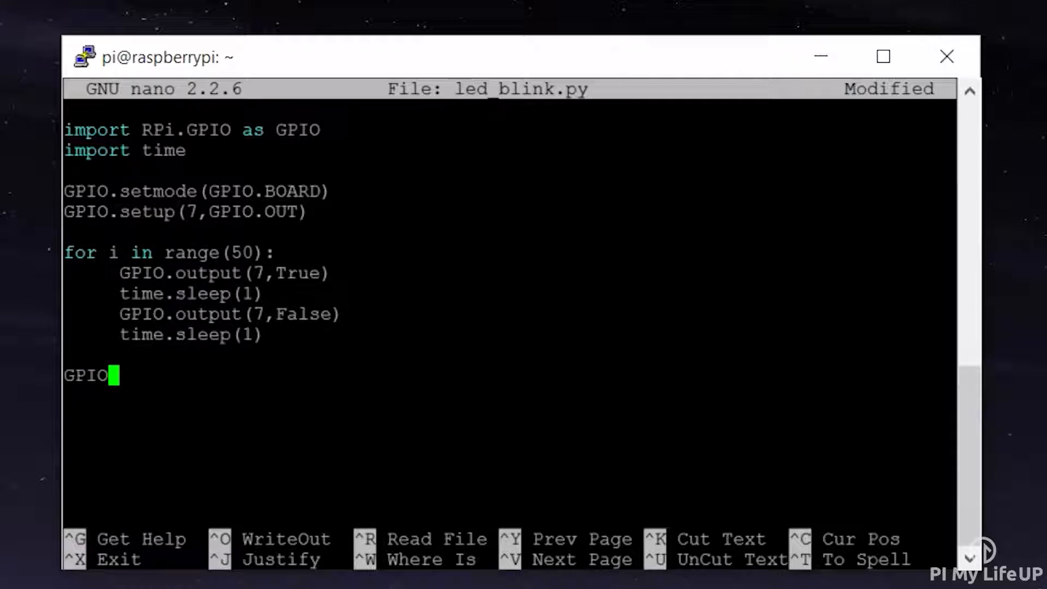
pyautogui.write('.cleanu')
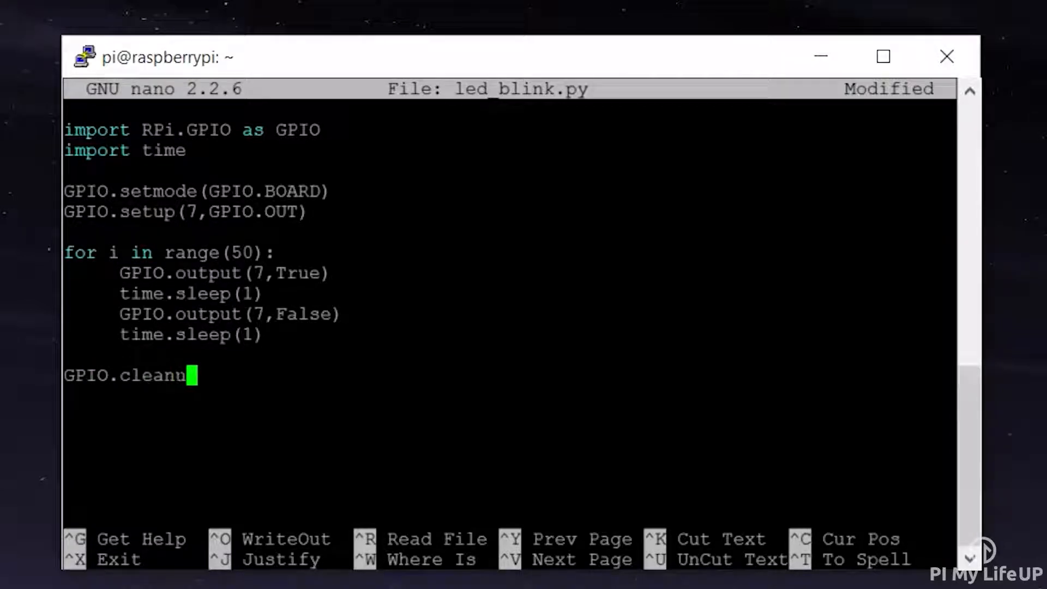
pyautogui.write('p()')
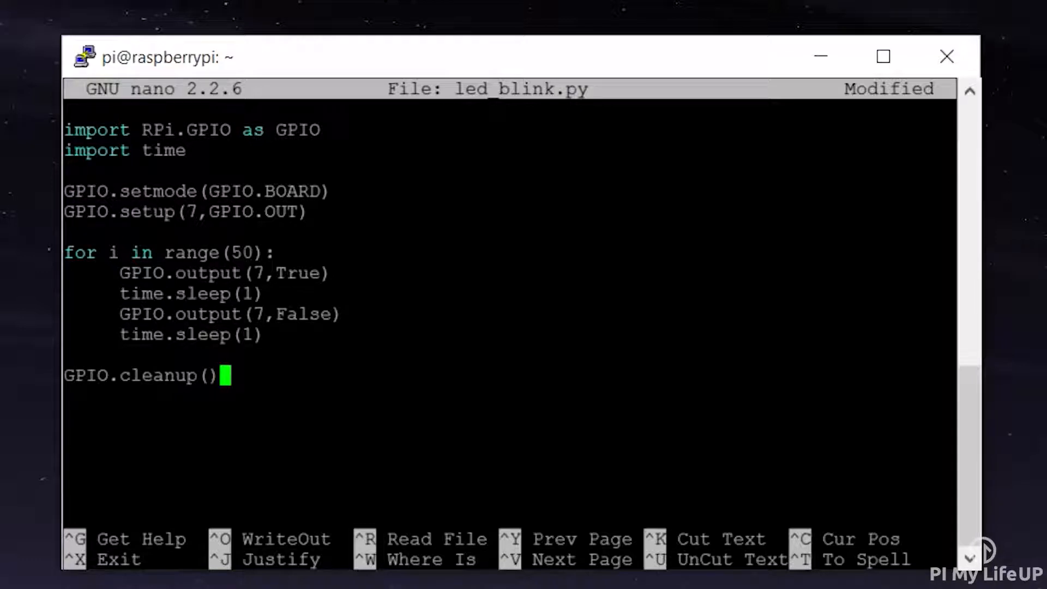
pyautogui.press('ctrl+x')
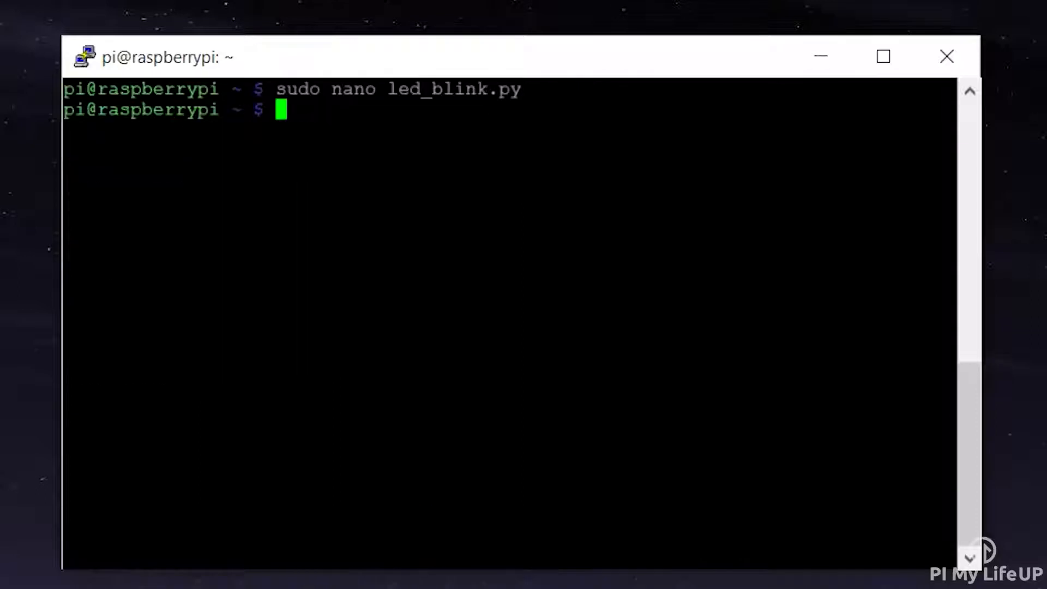
# Step: Type the command sudo python led_blink.py at the shell prompt
pyautogui.write('sudo pyth')
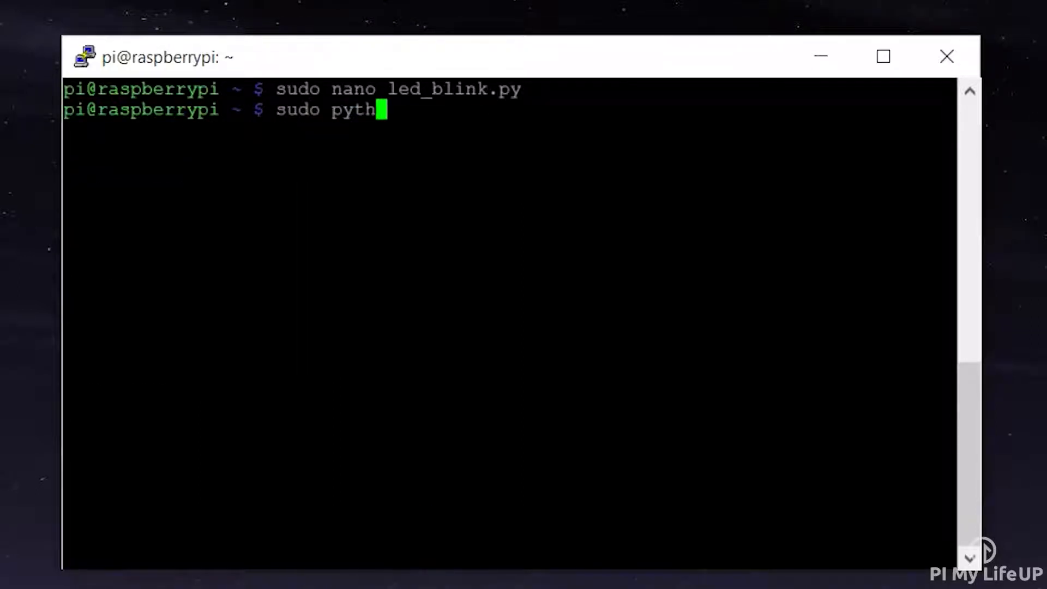
pyautogui.write('on')
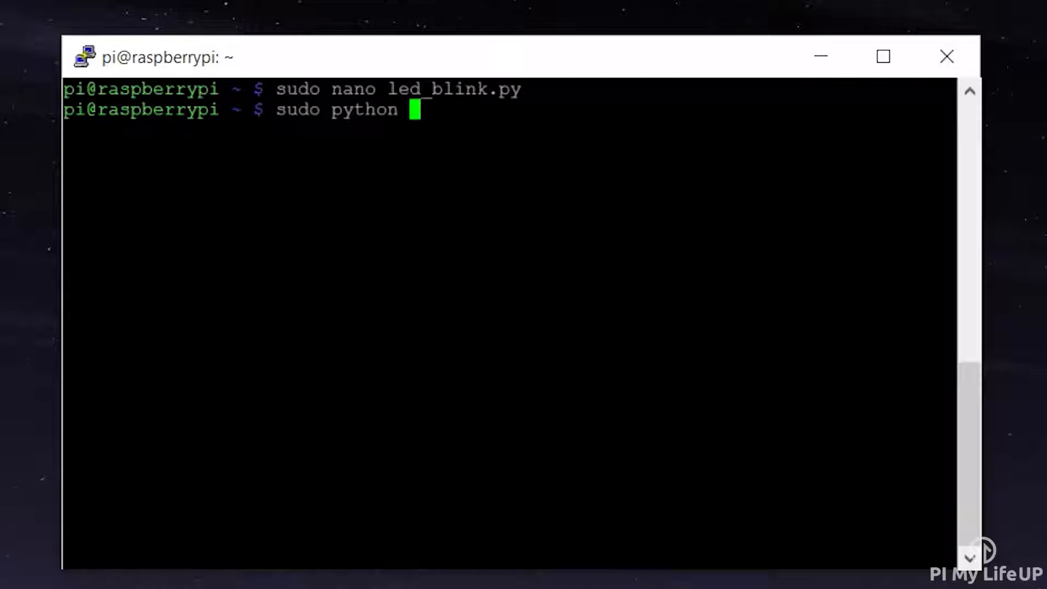
pyautogui.write('led_')
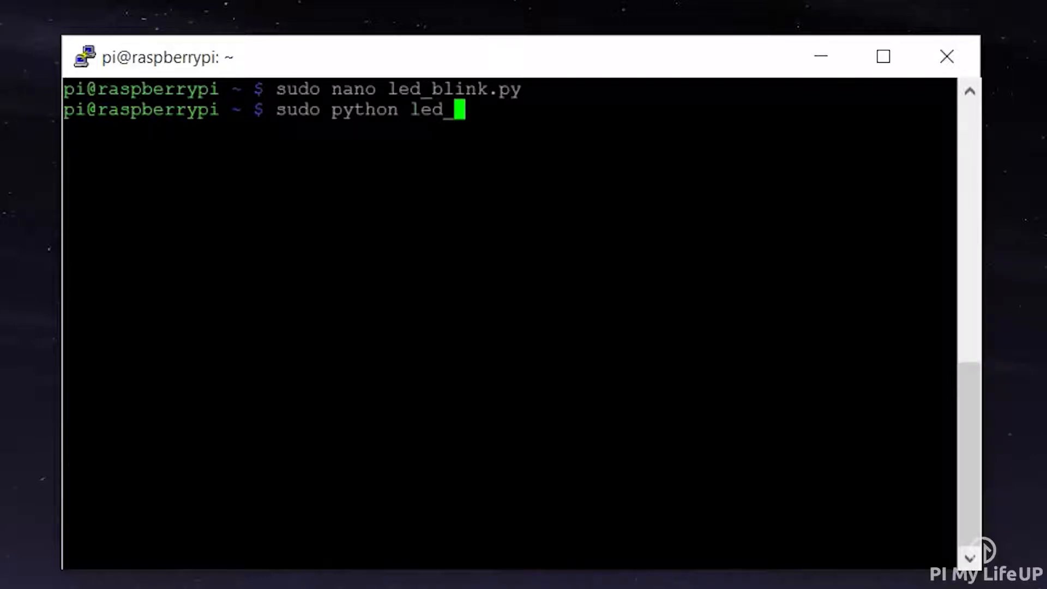
pyautogui.write('blink.p')
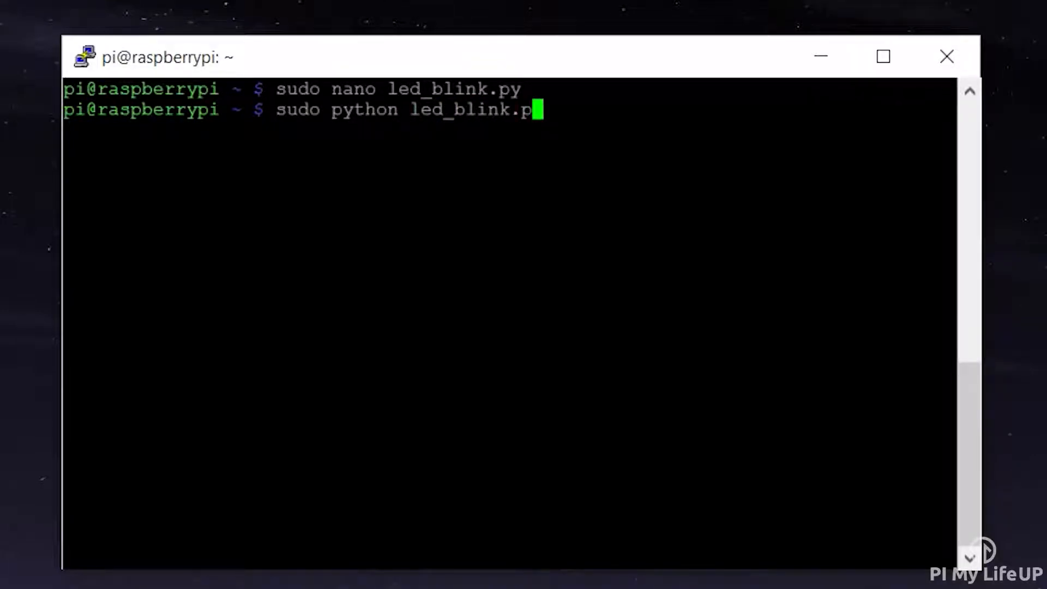